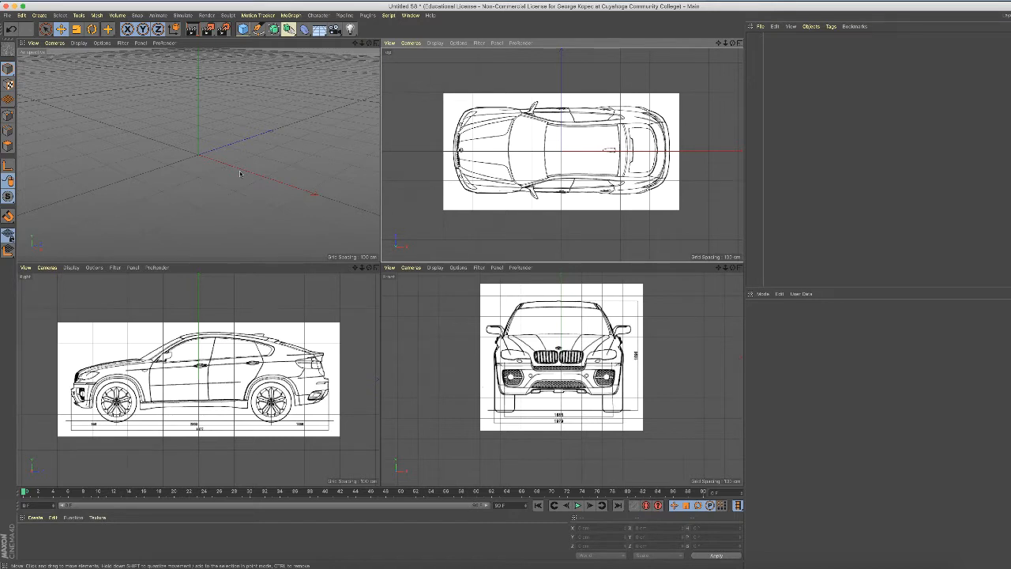
pyautogui.moveTo(237, 350)
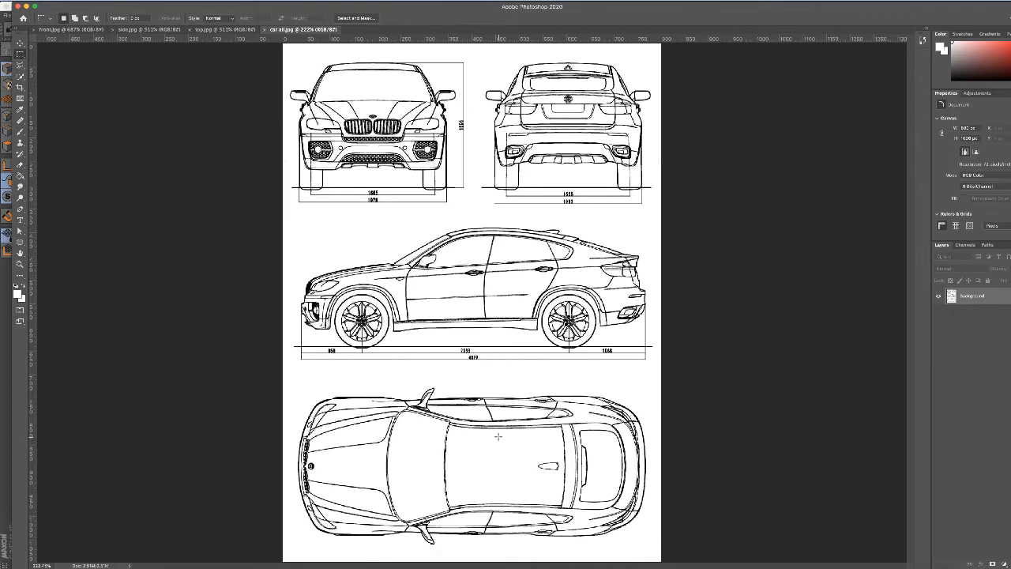
pyautogui.moveTo(266, 73)
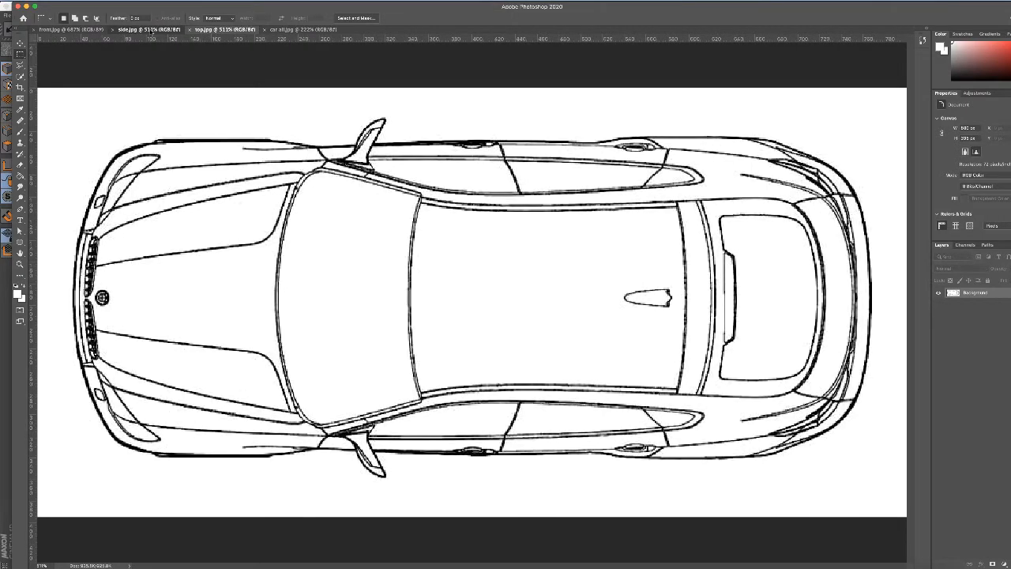
# Switch Photoshop from car all.jpg to the top.jpg top-view blueprint document
pyautogui.click(59, 29)
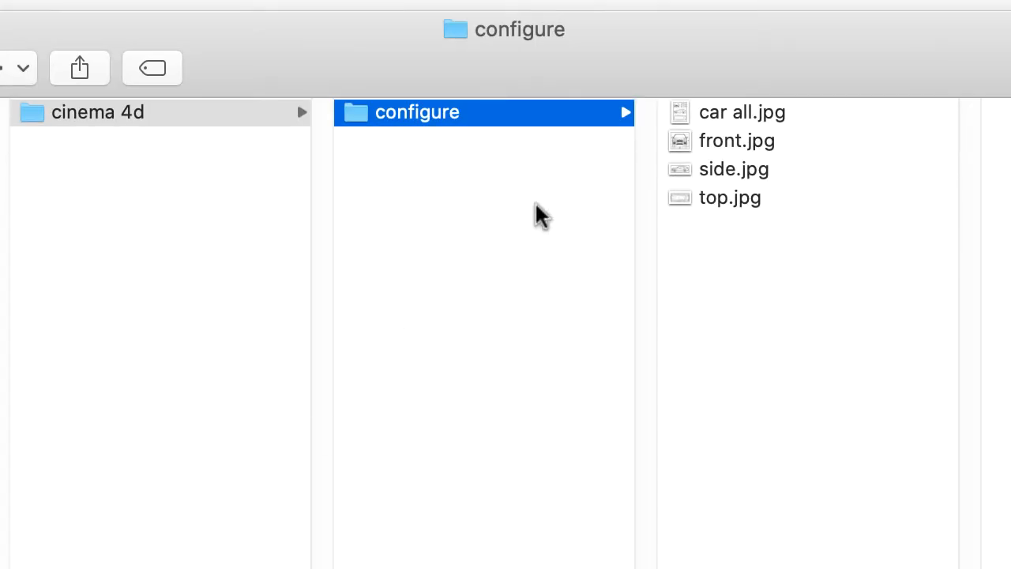
pyautogui.moveTo(695, 273)
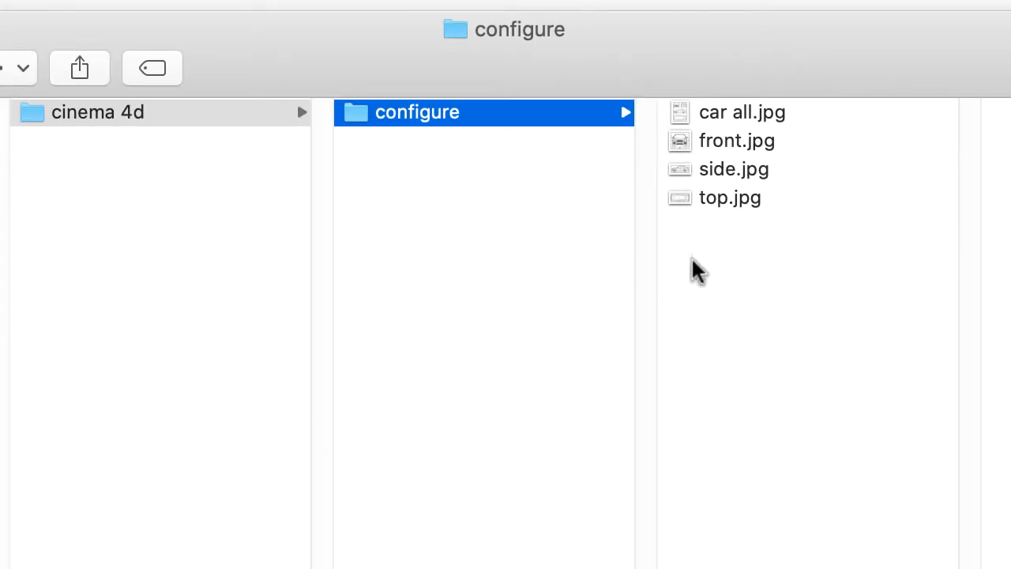
pyautogui.moveTo(758, 229)
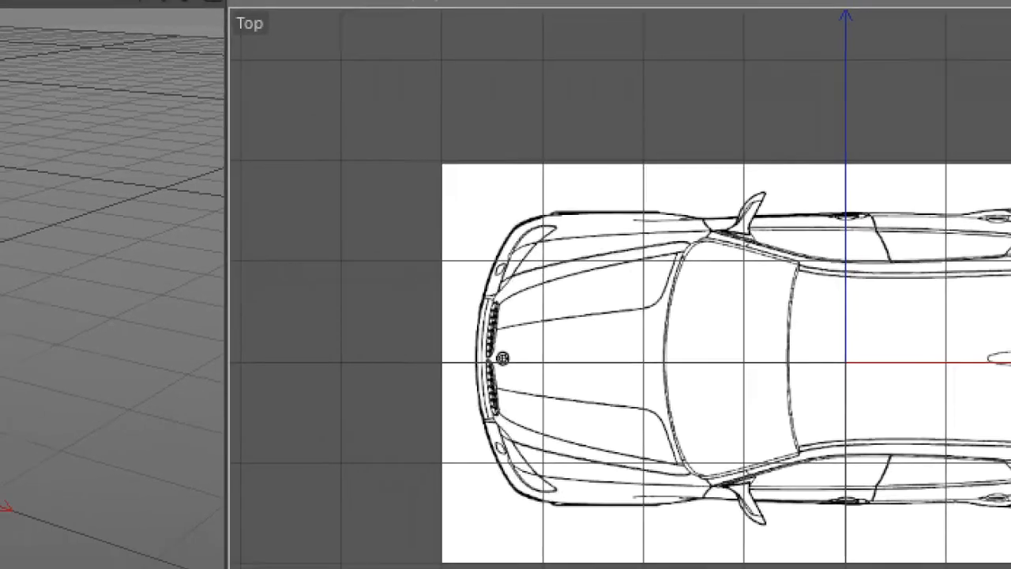
# Create a new untitled Cinema 4D project from the File menu
pyautogui.click(9, 15)
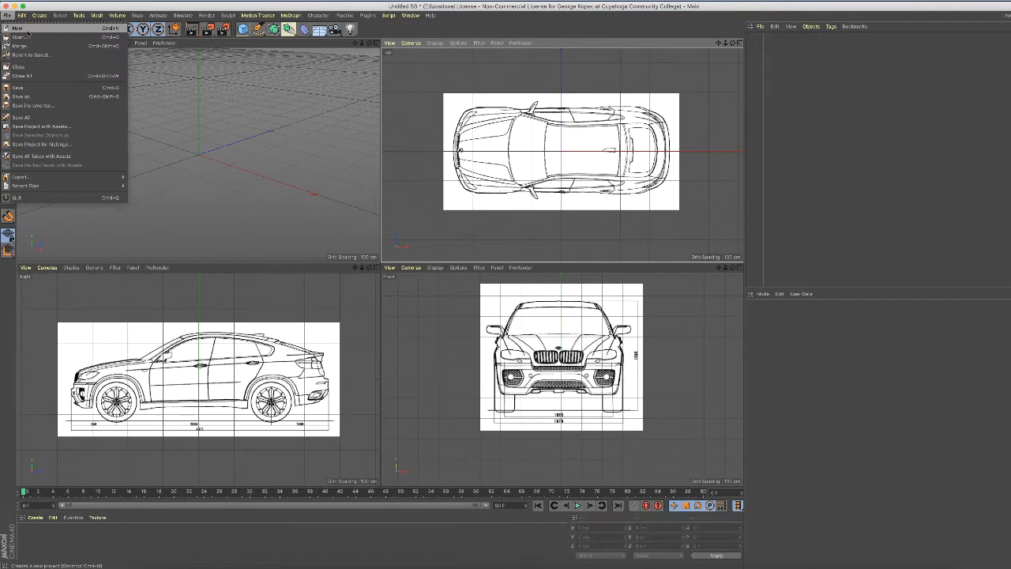
pyautogui.click(16, 28)
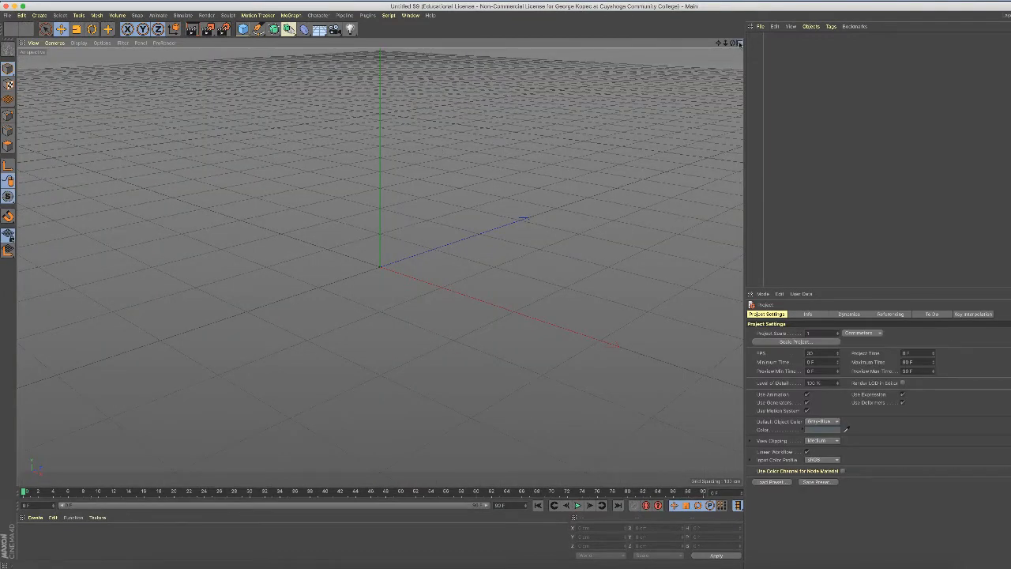
# Switch to the four-view layout and open the Top viewport's configuration settings
pyautogui.click(733, 43)
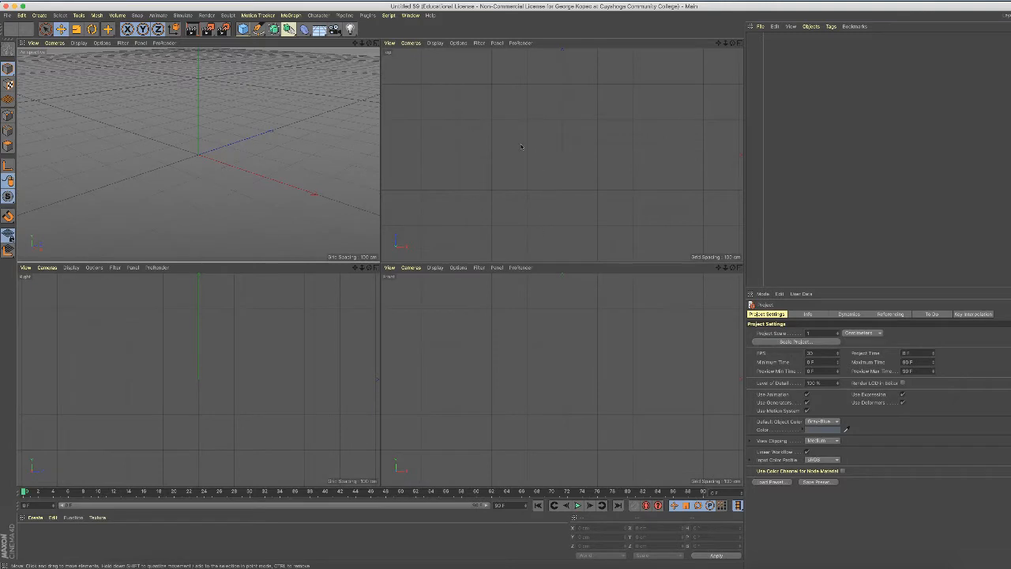
pyautogui.moveTo(508, 149)
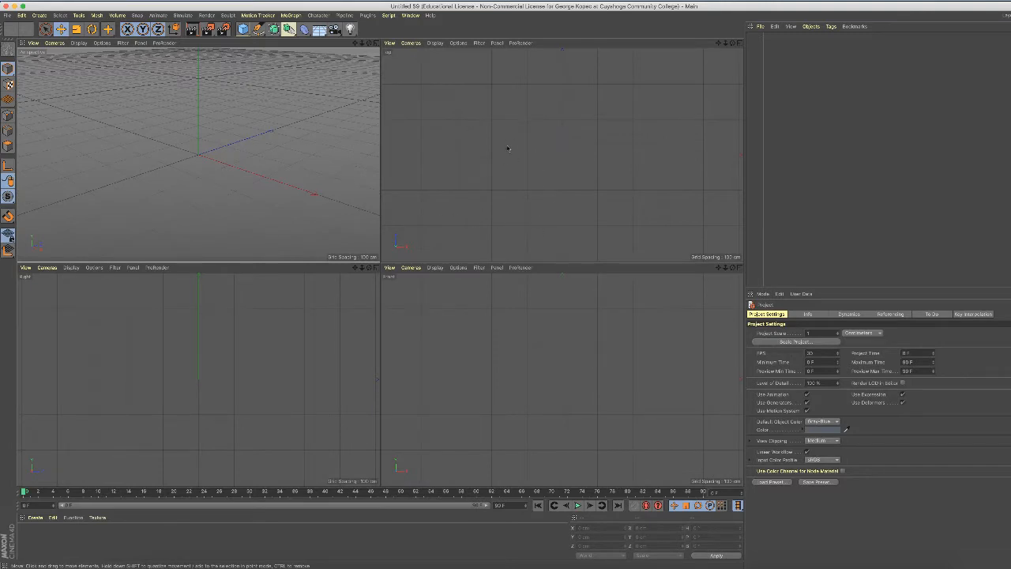
pyautogui.moveTo(538, 87)
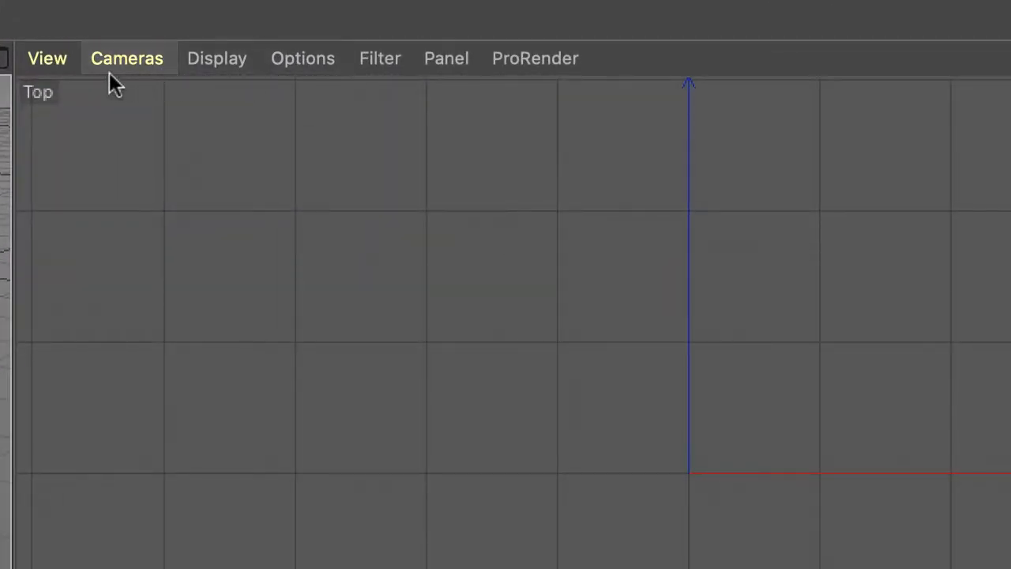
pyautogui.moveTo(303, 58)
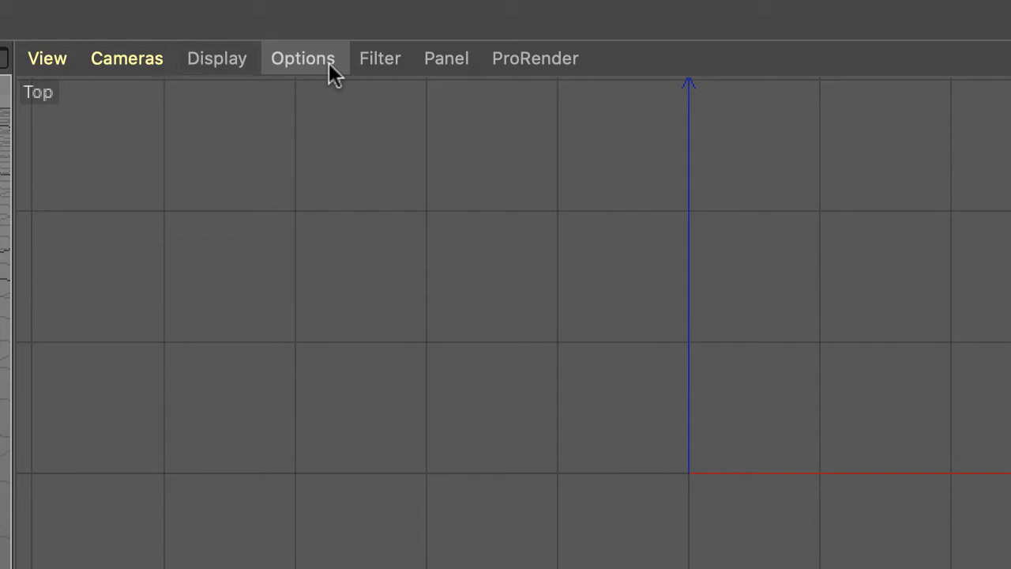
pyautogui.click(303, 58)
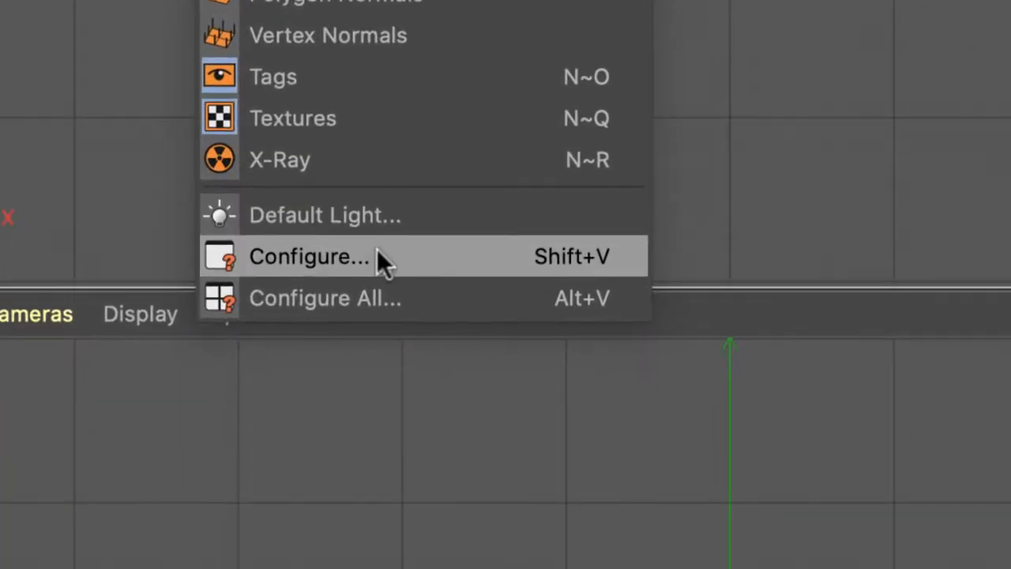
pyautogui.moveTo(418, 273)
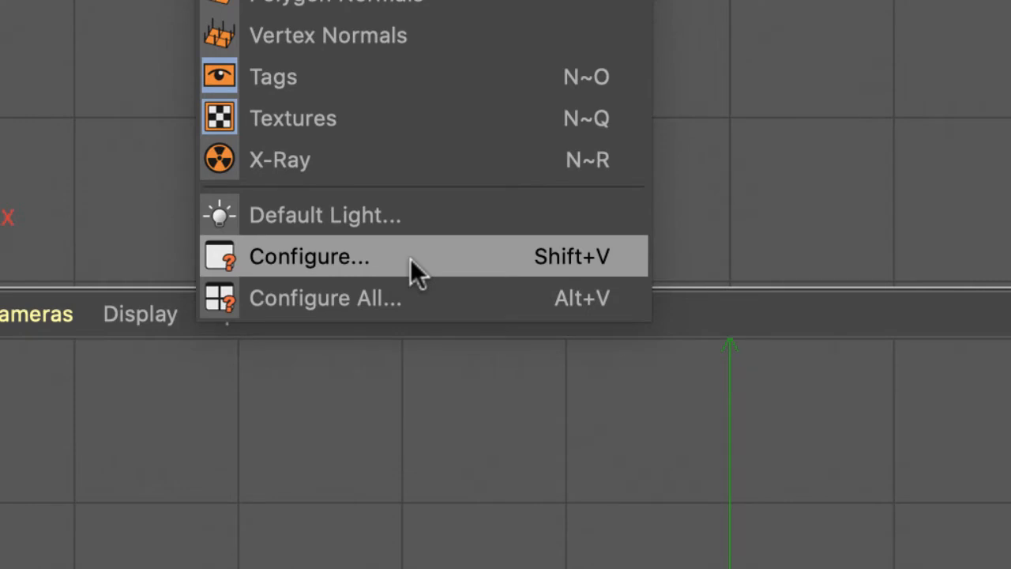
pyautogui.click(310, 256)
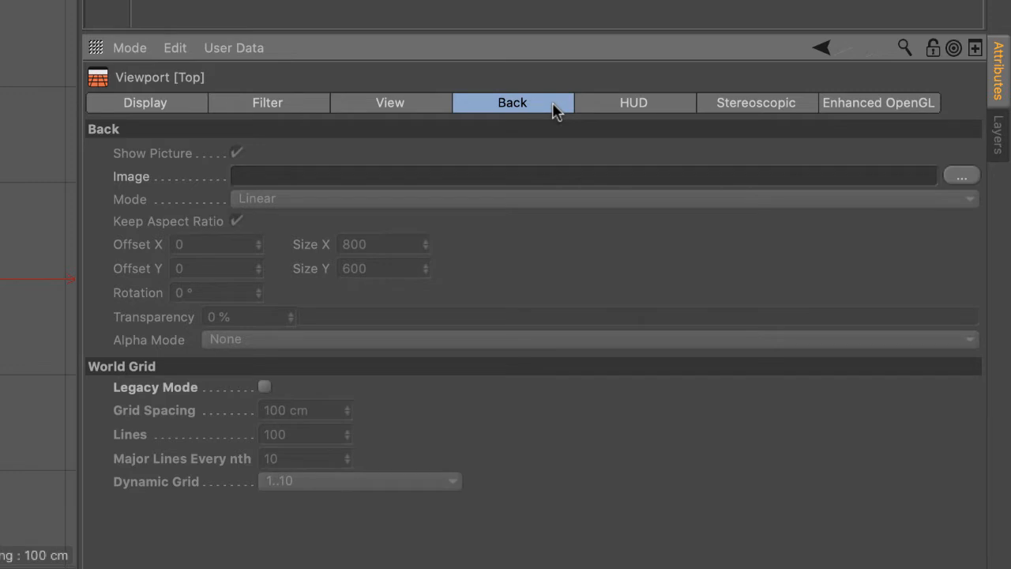
pyautogui.moveTo(495, 162)
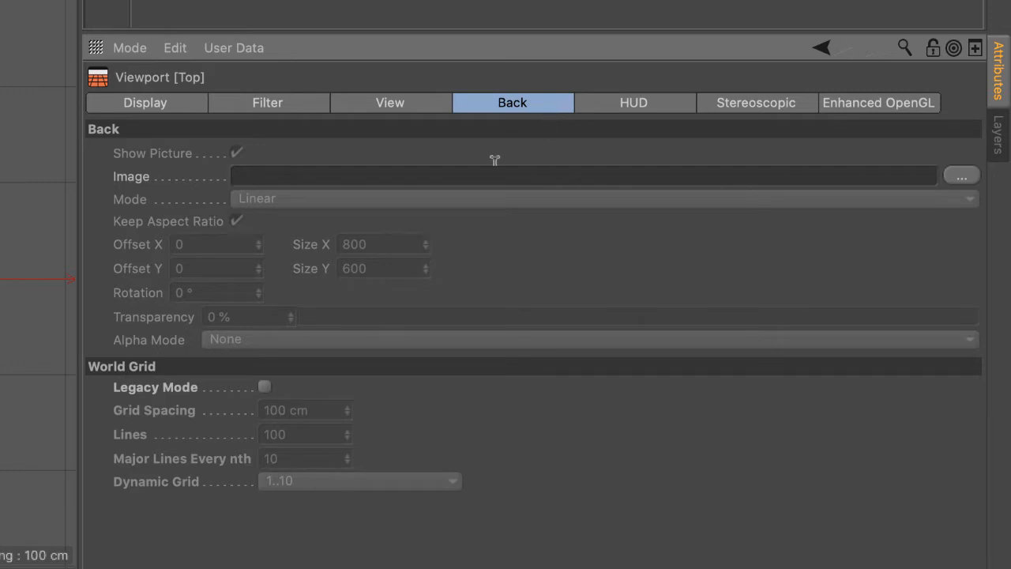
pyautogui.moveTo(249, 196)
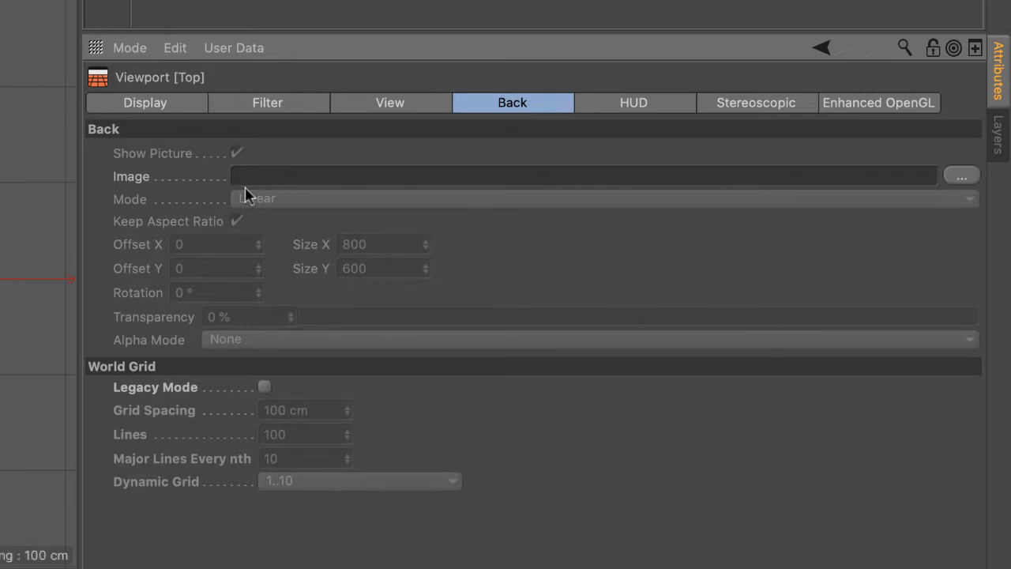
pyautogui.moveTo(159, 196)
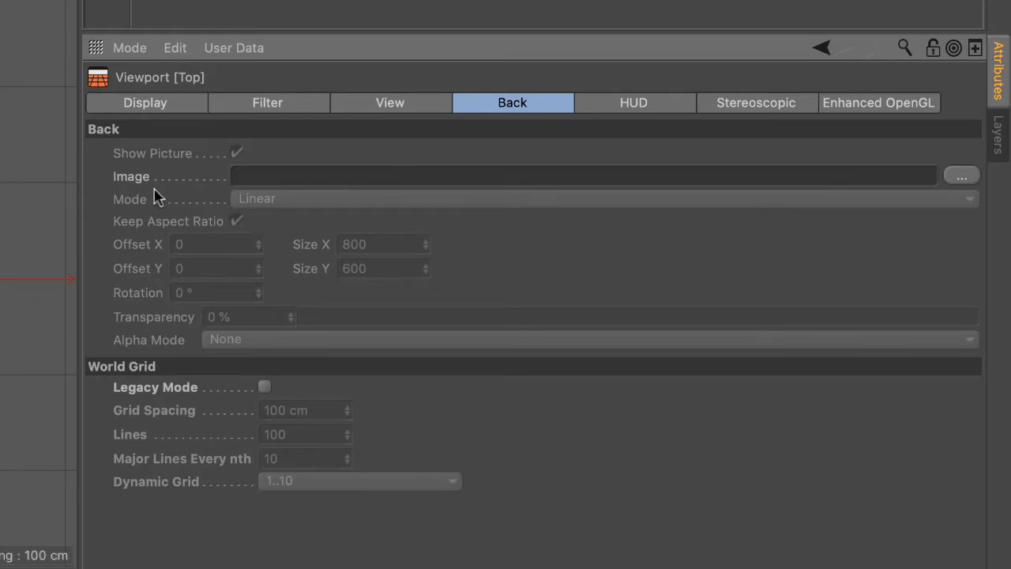
pyautogui.moveTo(672, 198)
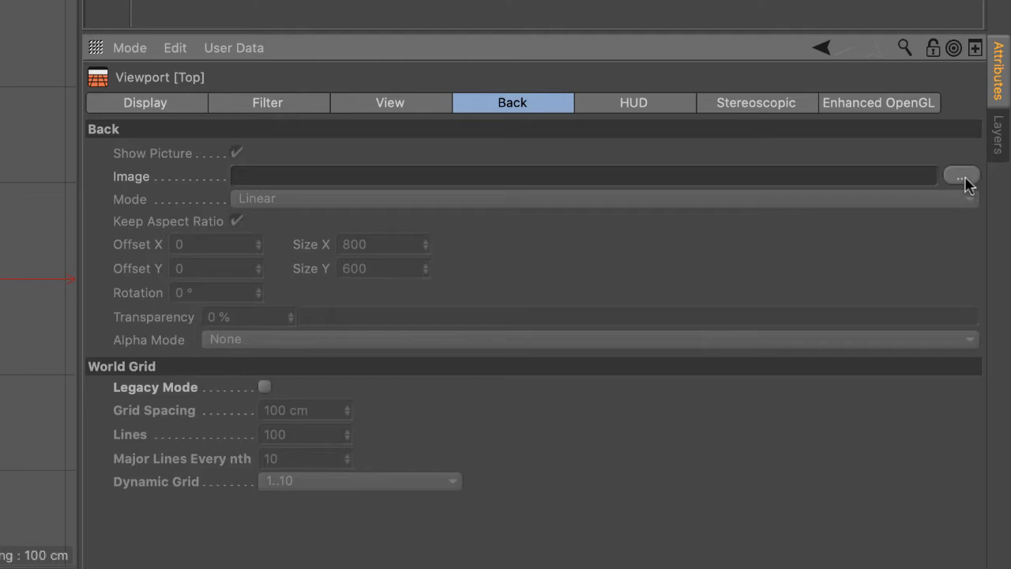
# Load top.jpg as the Top viewport's background image
pyautogui.click(961, 176)
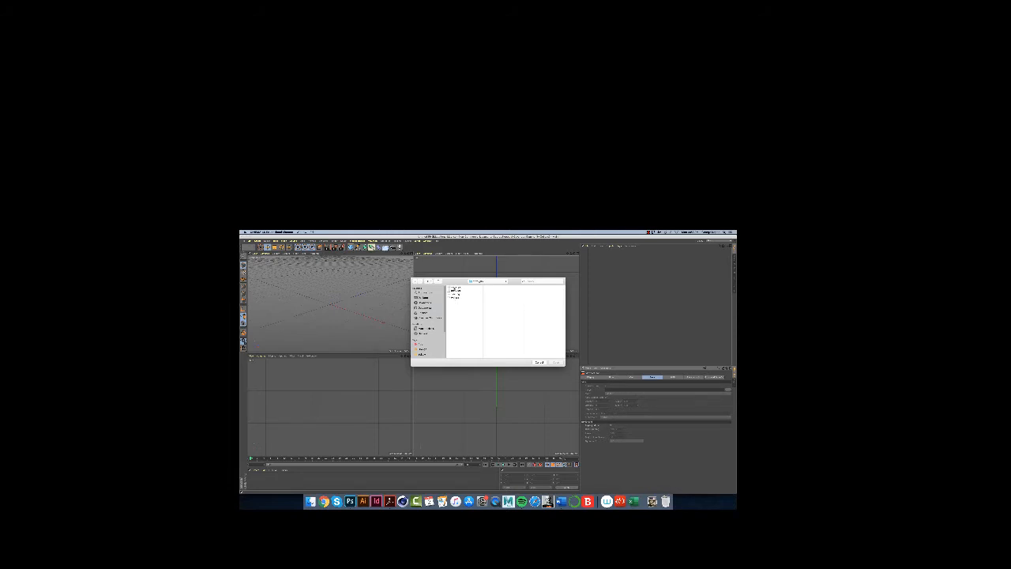
pyautogui.click(462, 298)
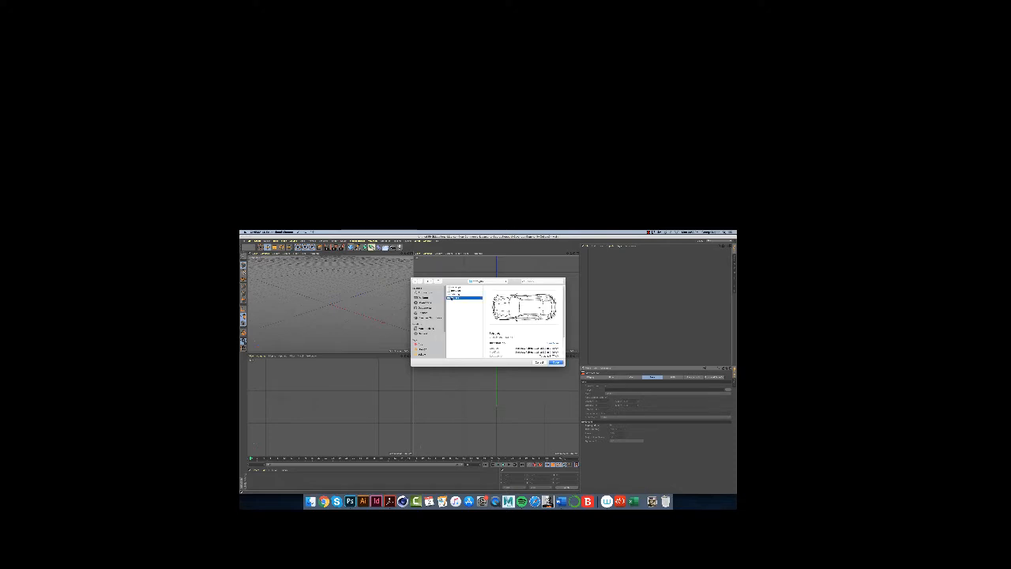
pyautogui.click(556, 364)
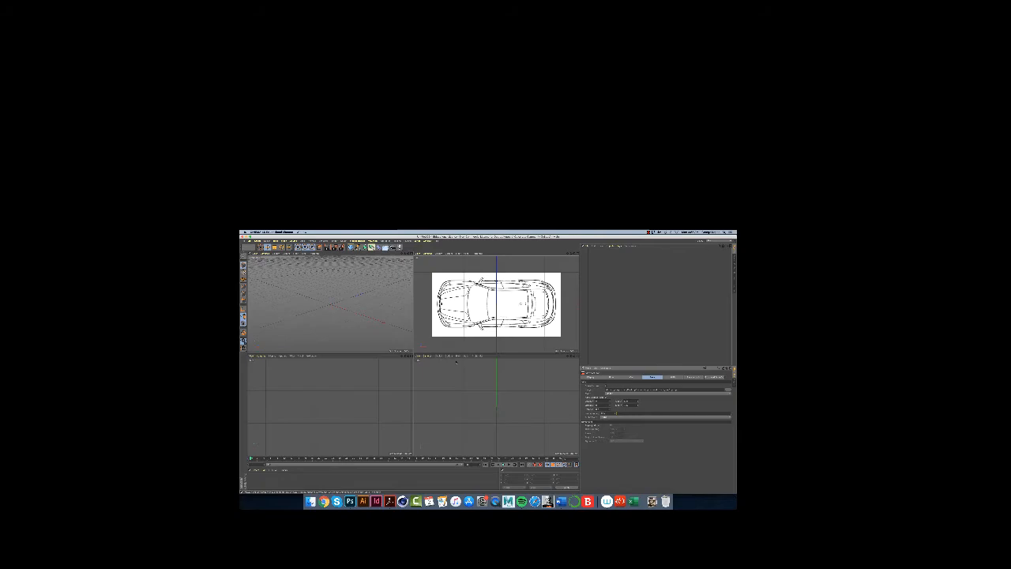
# Set front.jpg as the Front viewport's background image
pyautogui.click(370, 181)
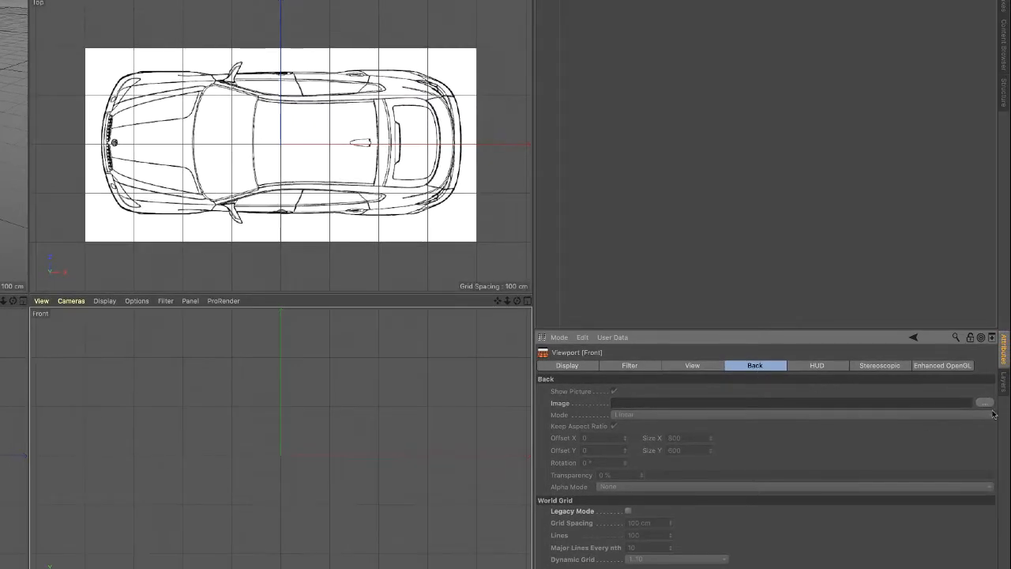
pyautogui.click(985, 403)
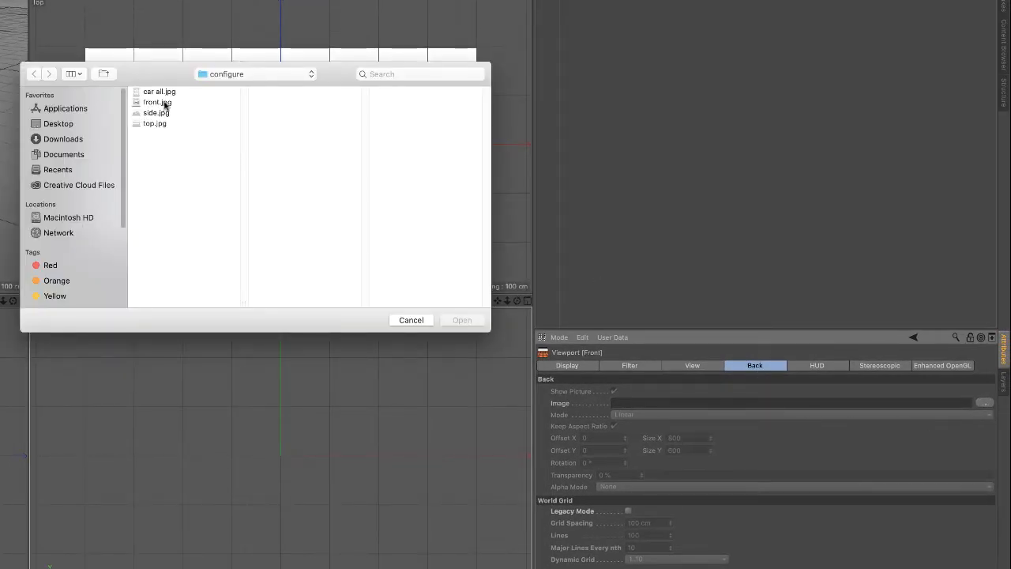
pyautogui.click(462, 320)
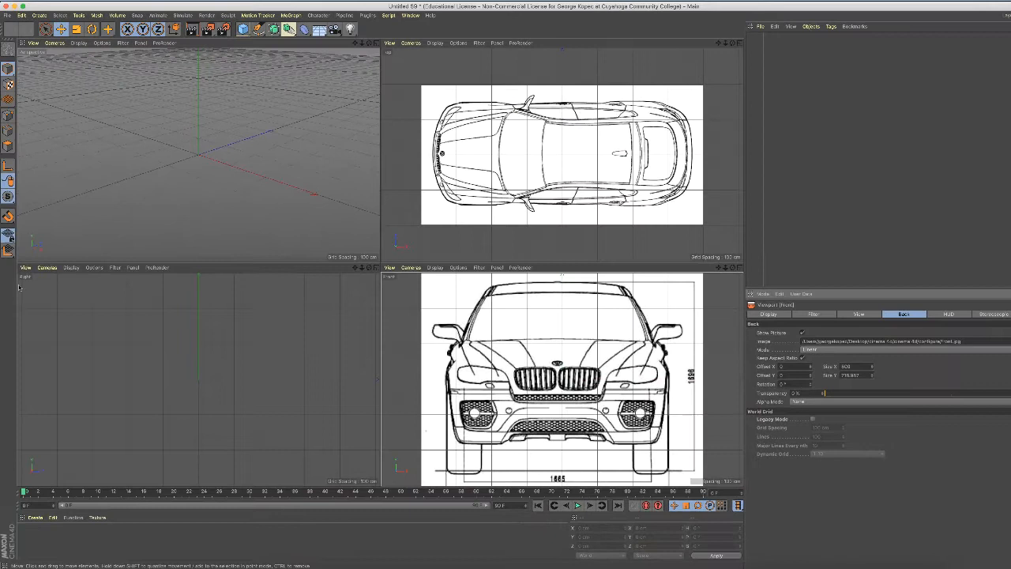
# Load side.jpg as the Right viewport's background image
pyautogui.click(94, 267)
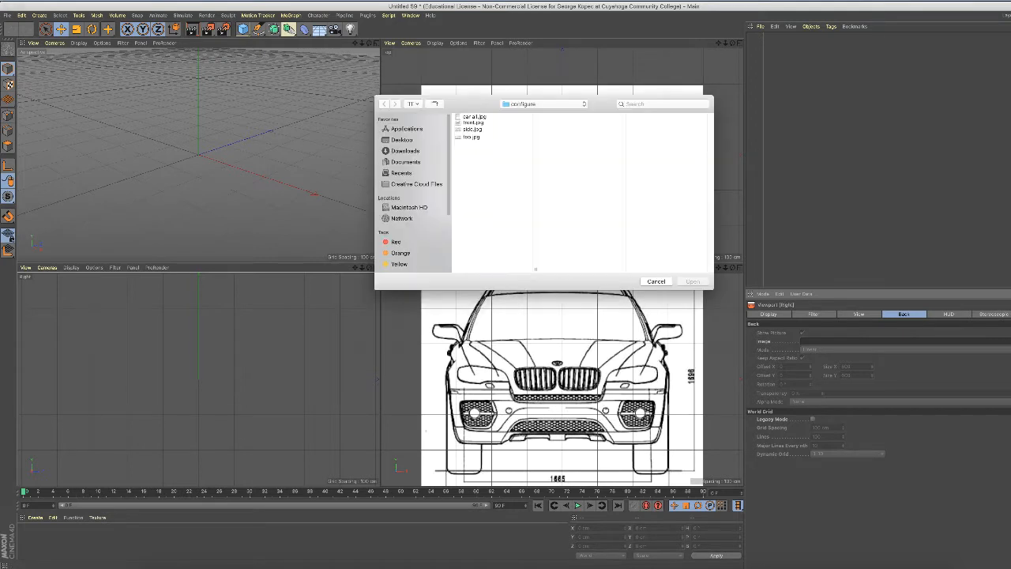
pyautogui.click(473, 131)
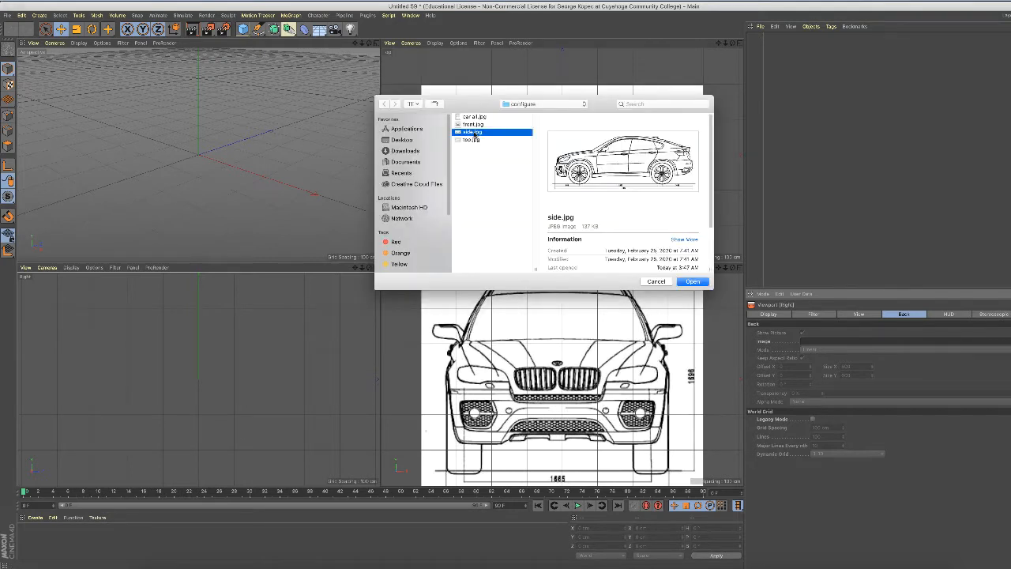
pyautogui.click(693, 281)
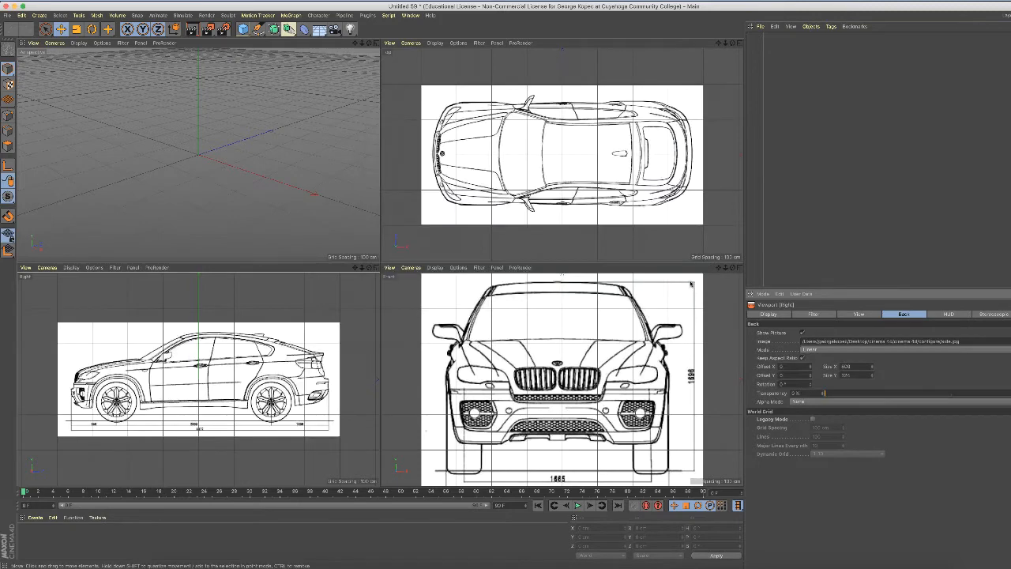
pyautogui.moveTo(331, 319)
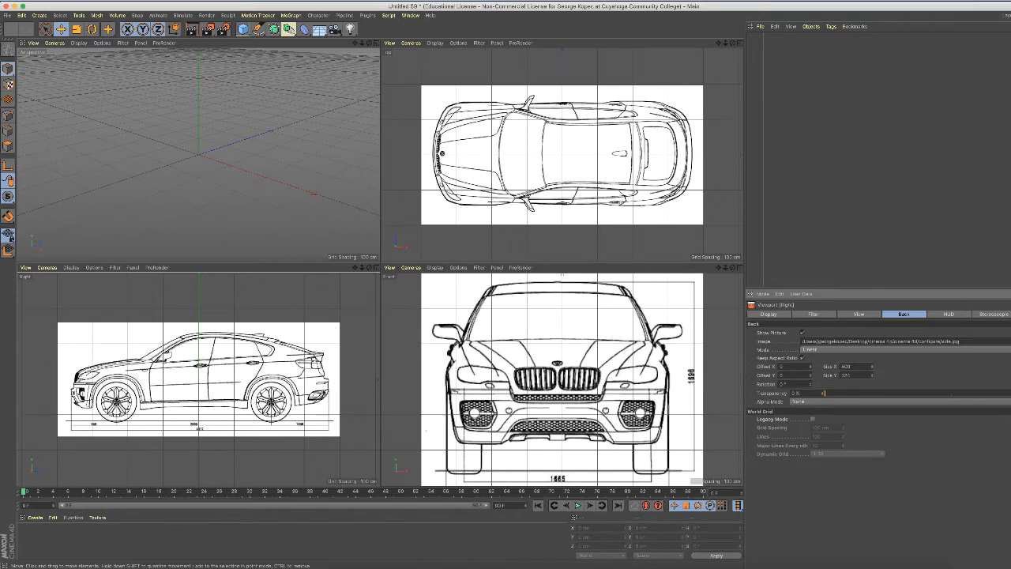
pyautogui.moveTo(549, 330)
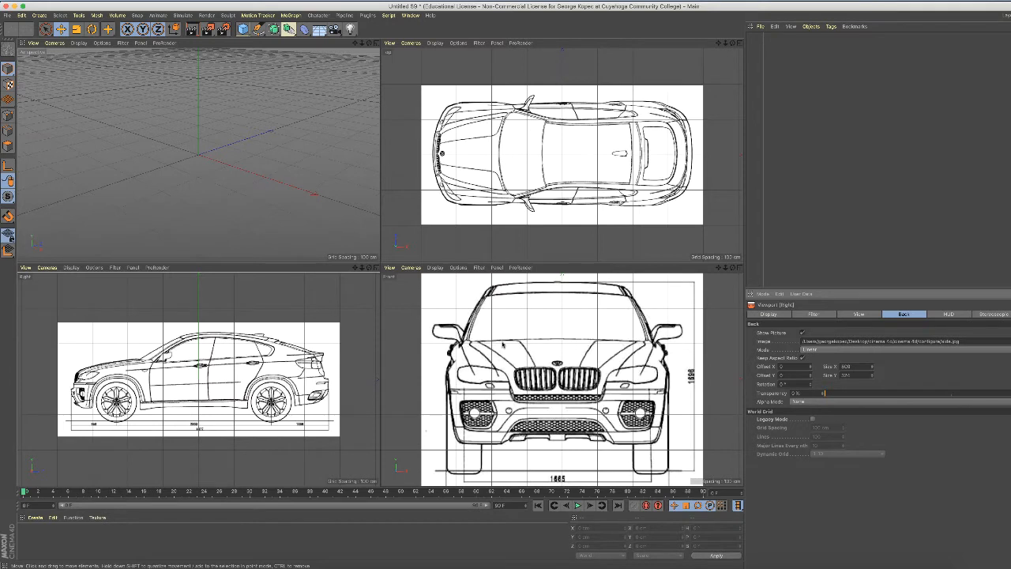
pyautogui.moveTo(307, 100)
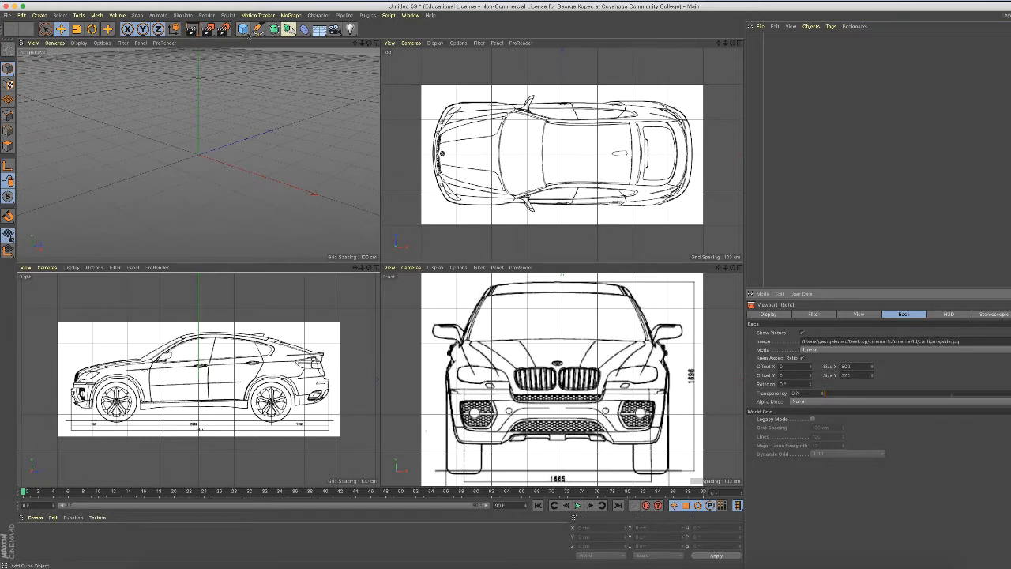
pyautogui.moveTo(245, 29)
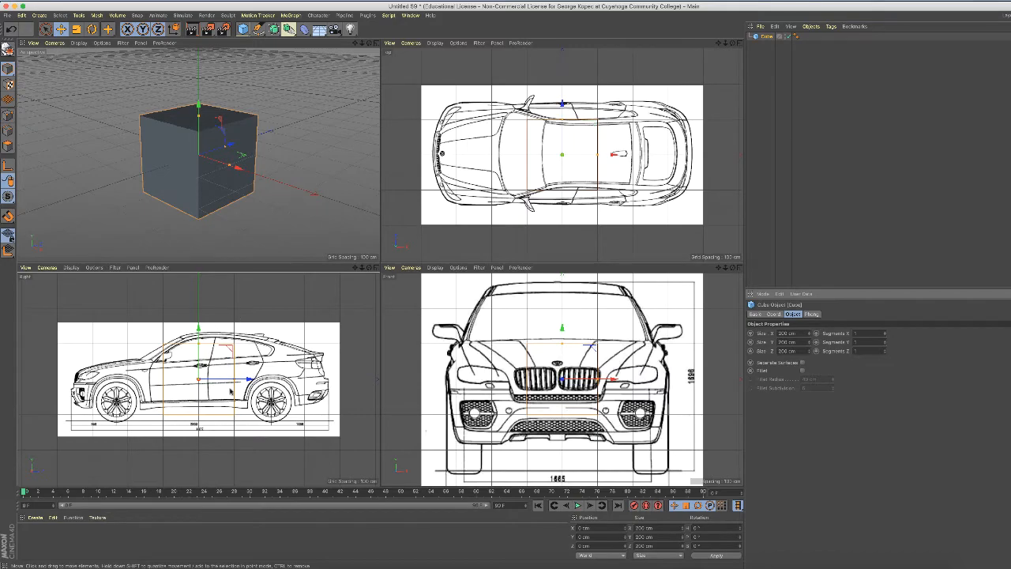
pyautogui.moveTo(41, 297)
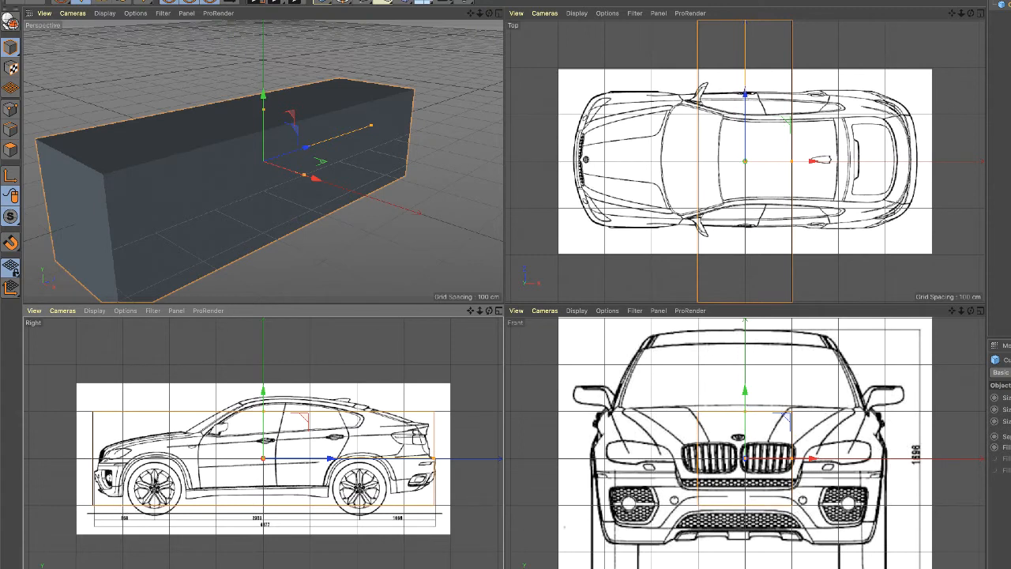
pyautogui.moveTo(385, 396)
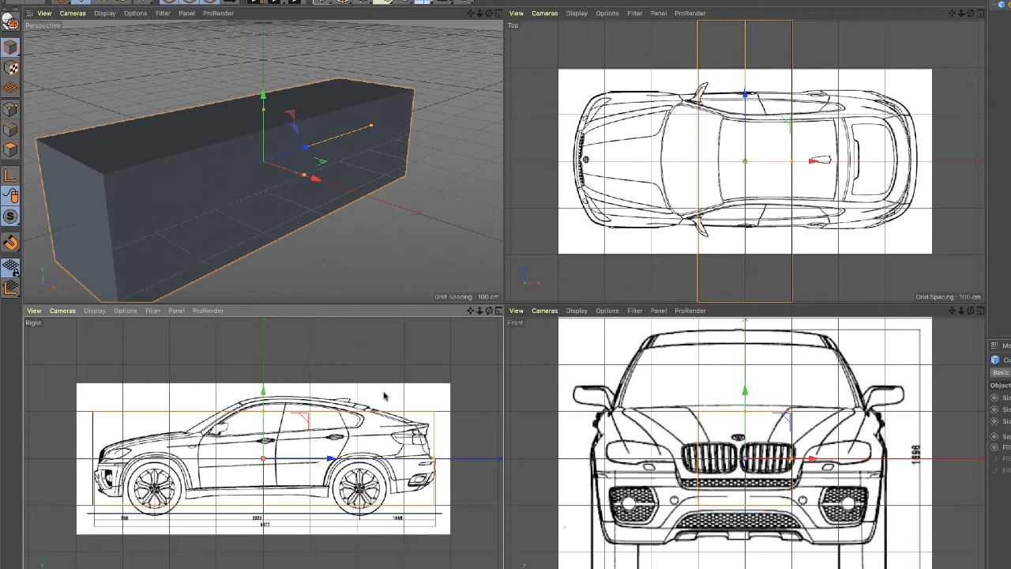
pyautogui.moveTo(644, 89)
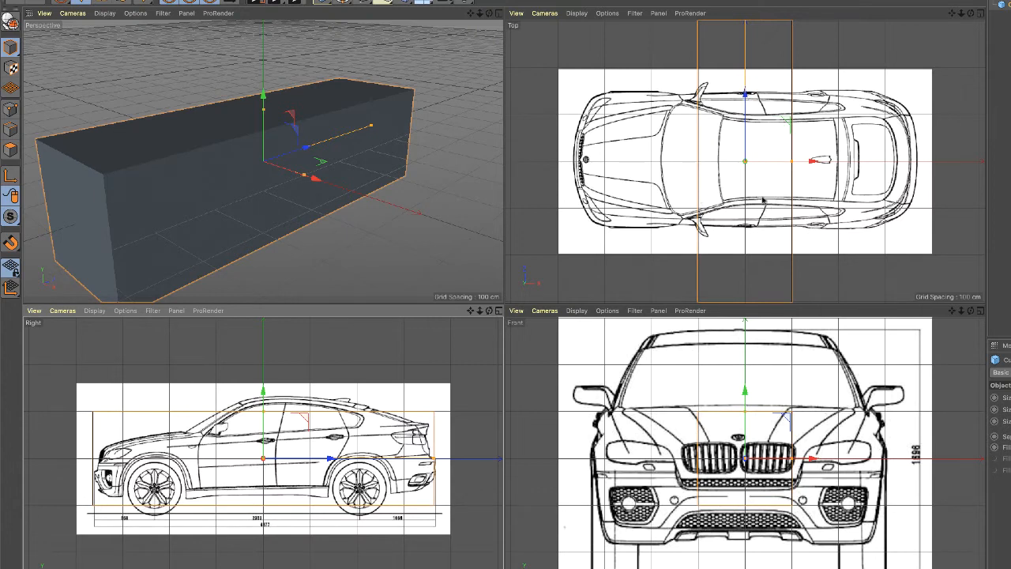
pyautogui.moveTo(796, 158)
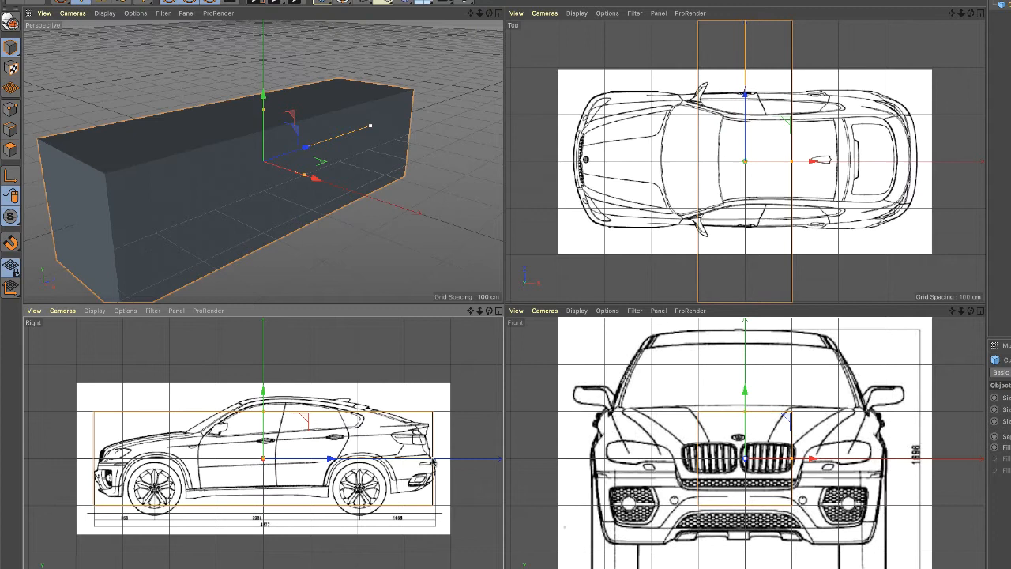
pyautogui.moveTo(645, 158)
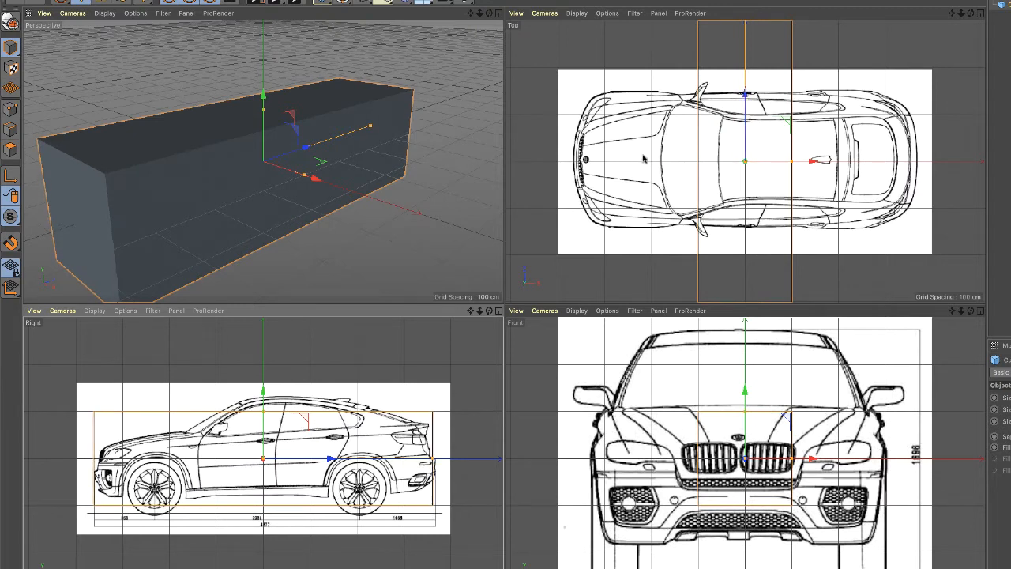
pyautogui.moveTo(844, 226)
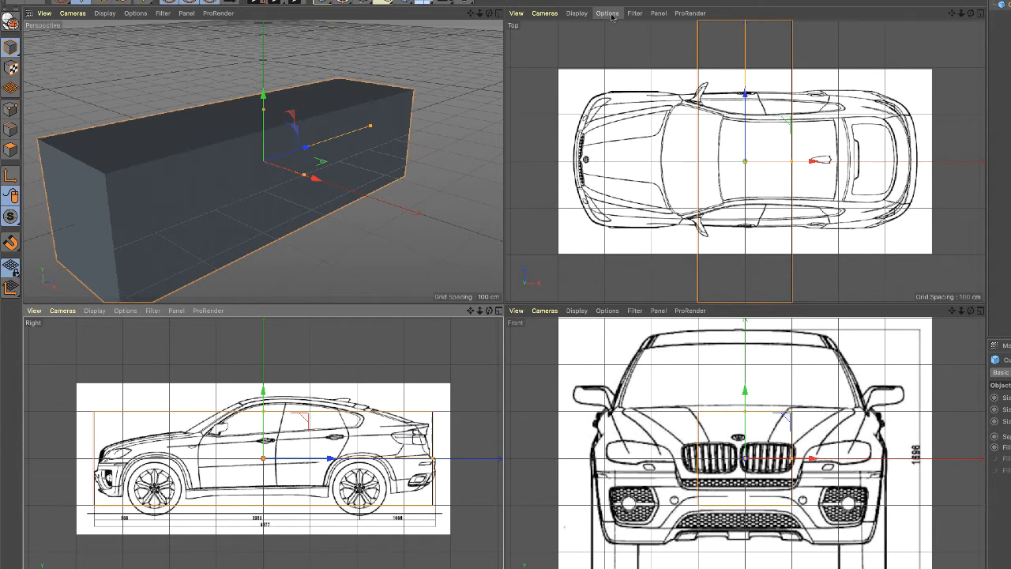
pyautogui.moveTo(619, 41)
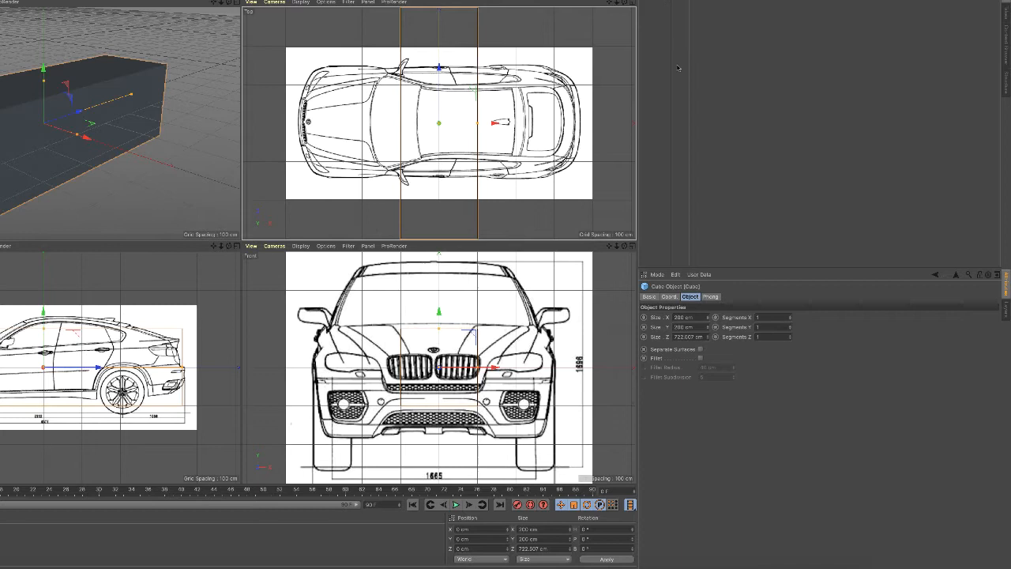
# Open the Top viewport's background settings and rotate the top blueprint 90 degrees
pyautogui.click(326, 3)
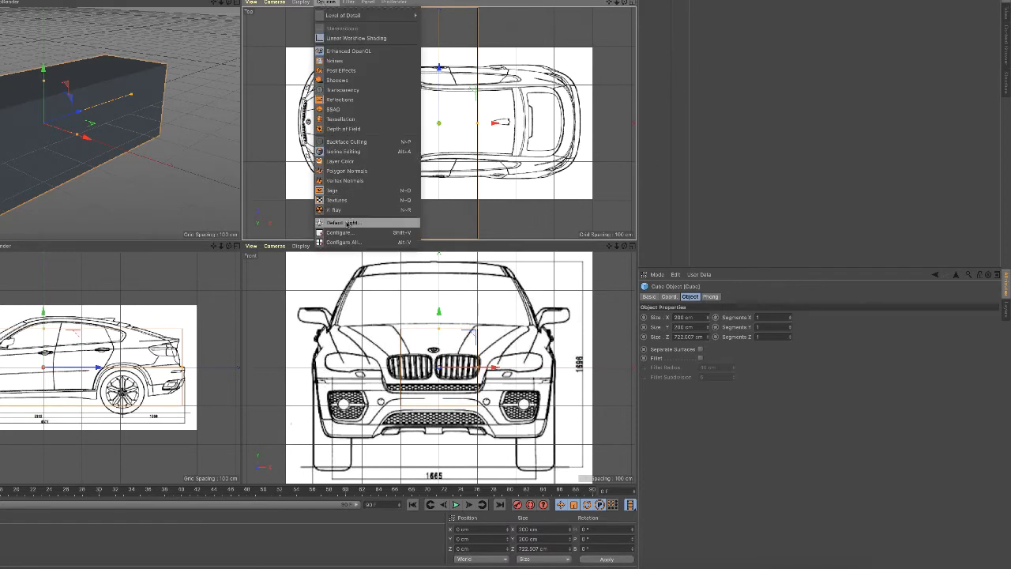
pyautogui.click(338, 232)
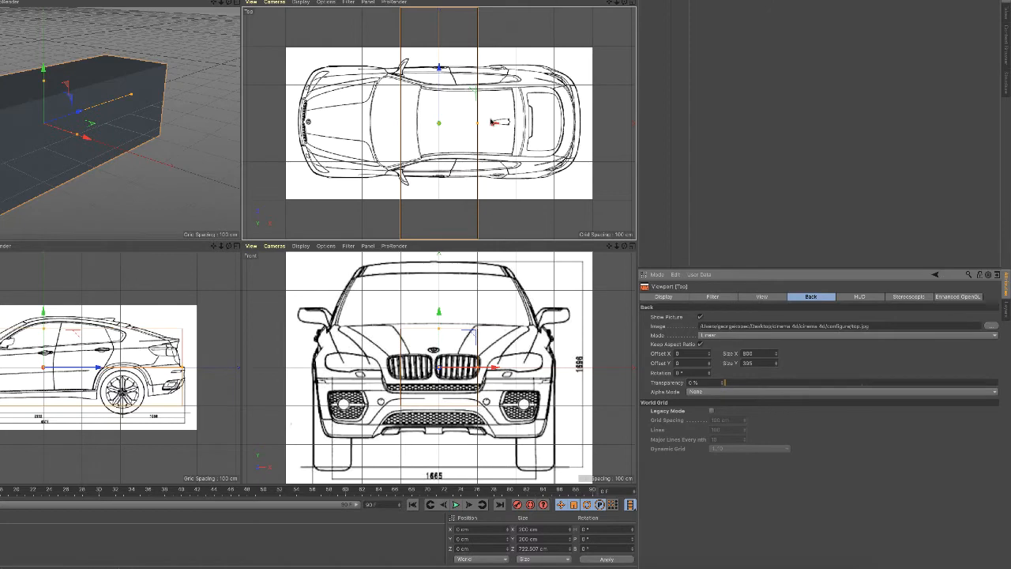
pyautogui.moveTo(630, 255)
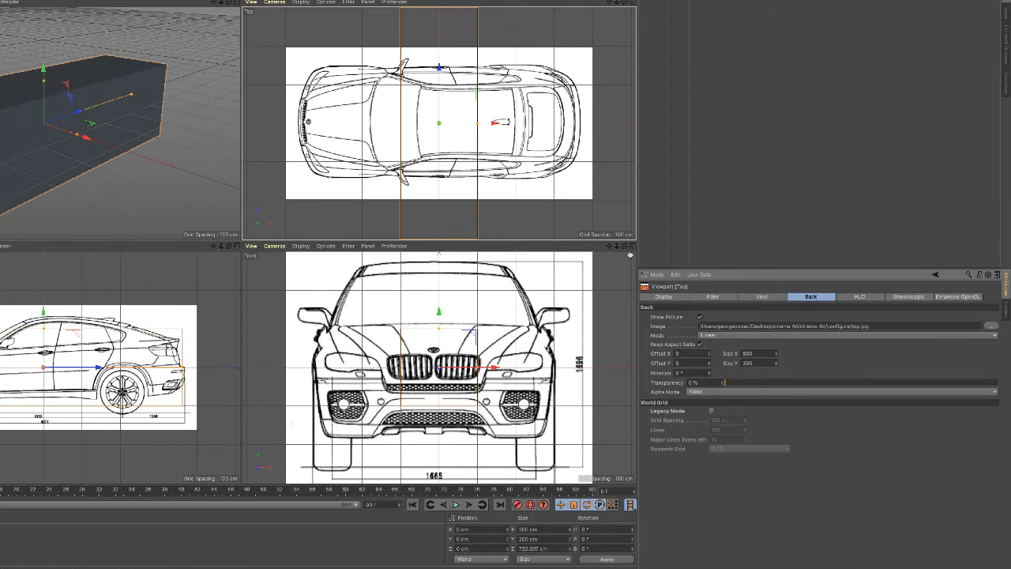
pyautogui.moveTo(720, 419)
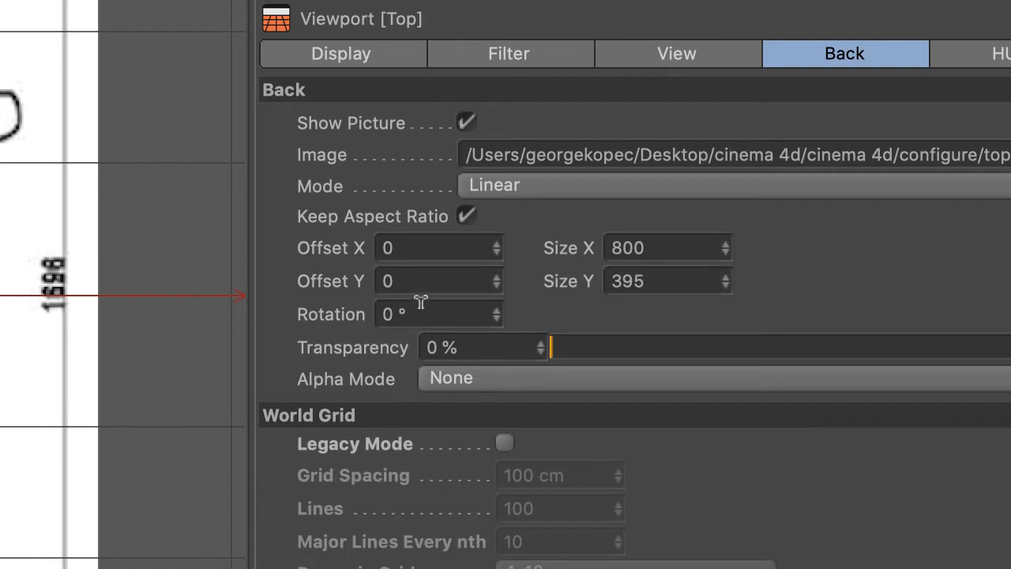
pyautogui.moveTo(445, 310)
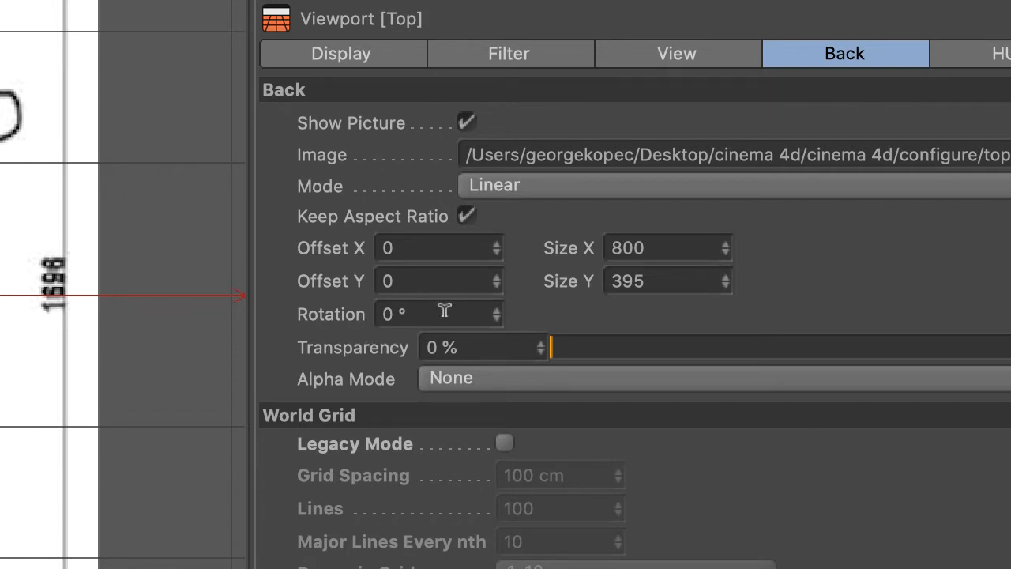
pyautogui.moveTo(782, 375)
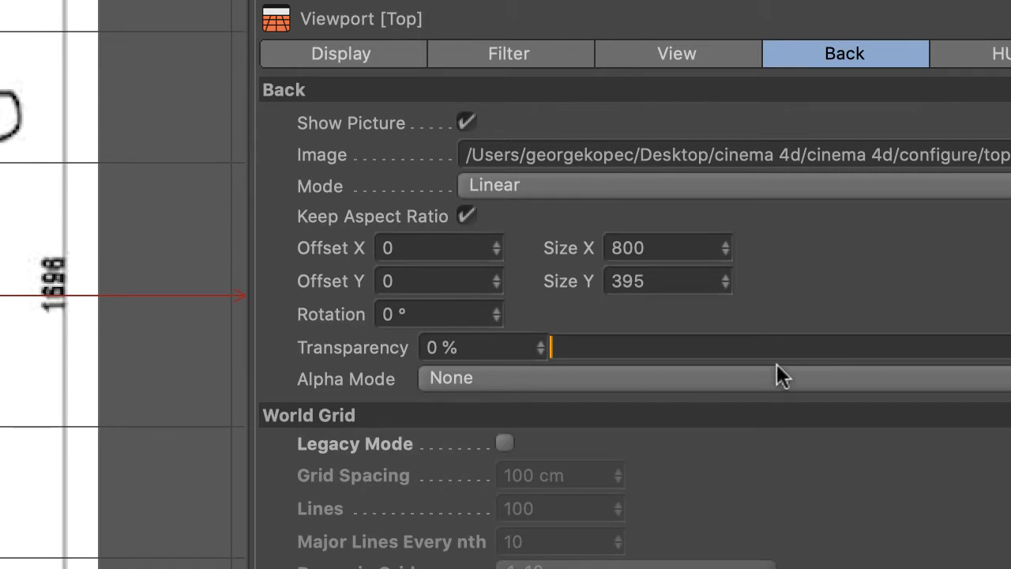
pyautogui.click(435, 314)
pyautogui.write('90')
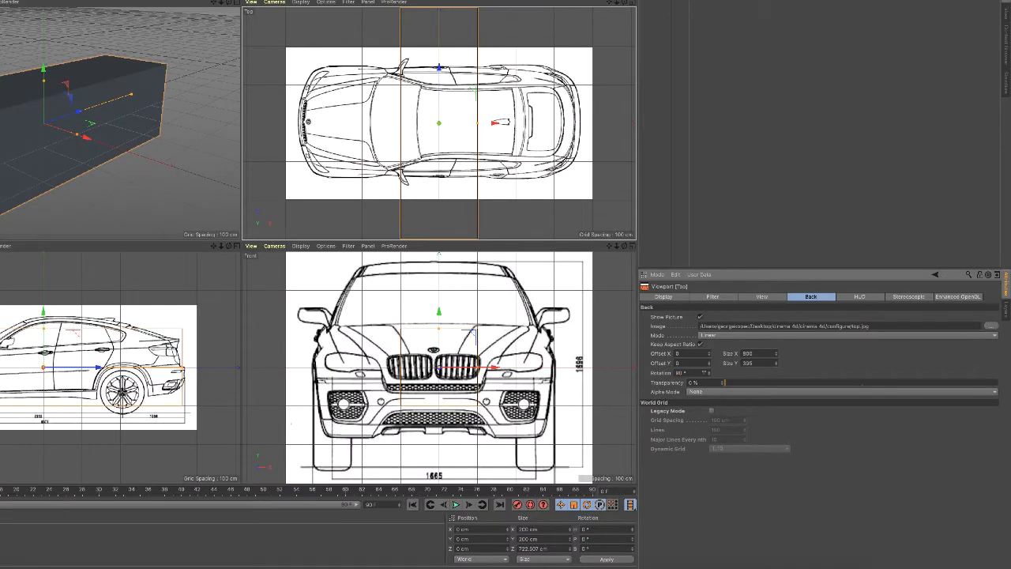
pyautogui.moveTo(439, 123); pyautogui.dragTo(443, 123)
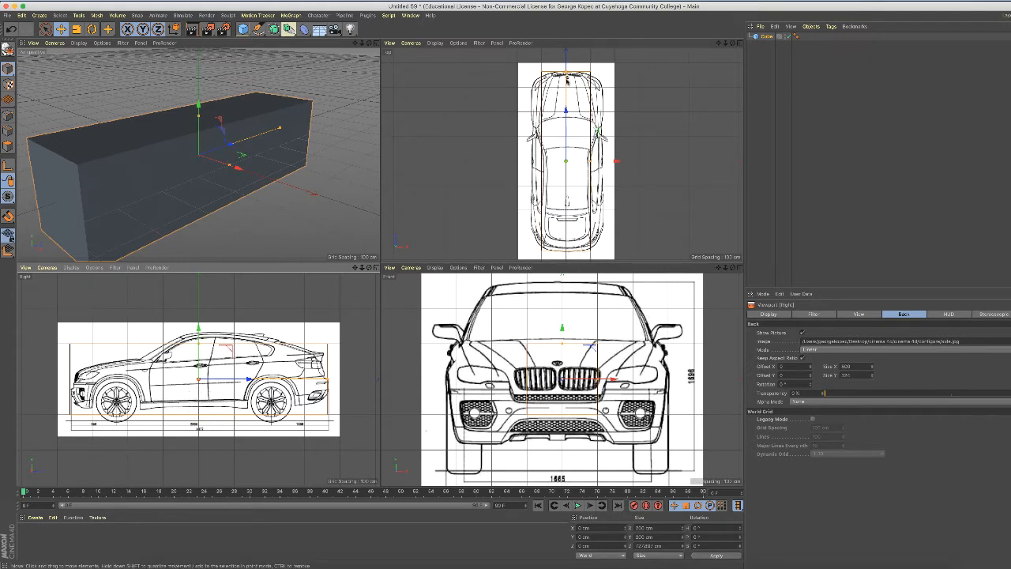
pyautogui.moveTo(575, 263)
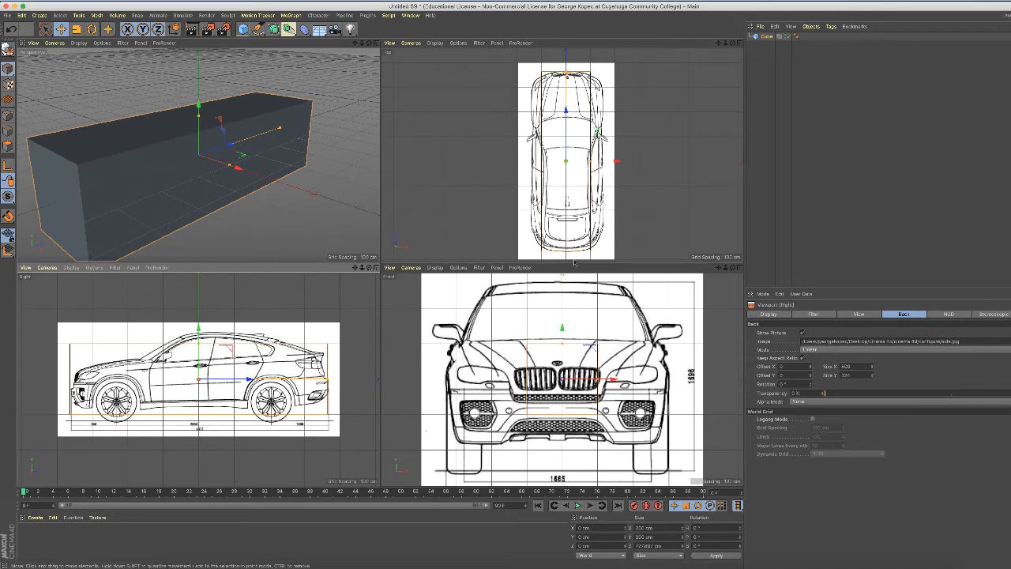
pyautogui.moveTo(545, 260)
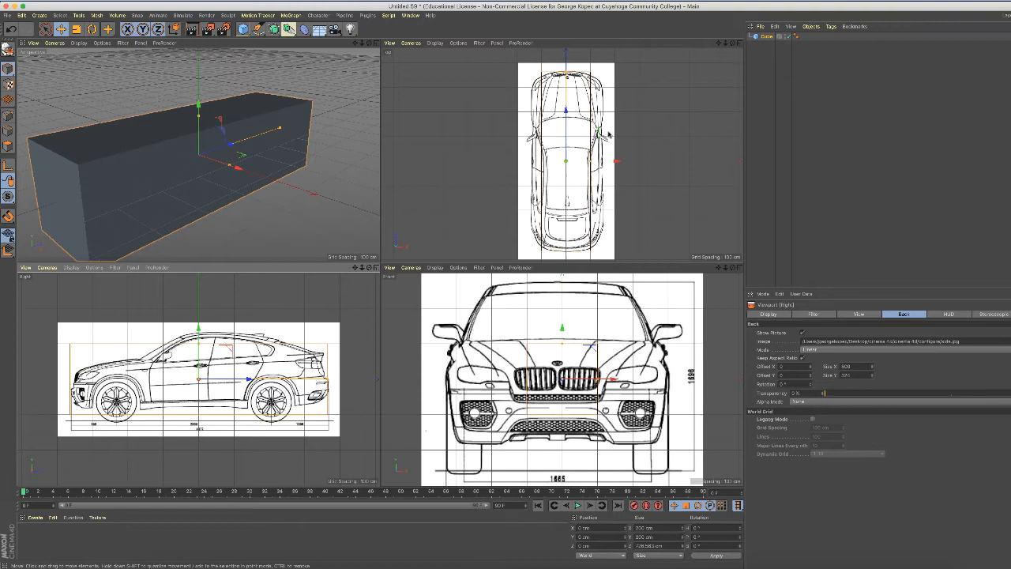
pyautogui.moveTo(552, 138)
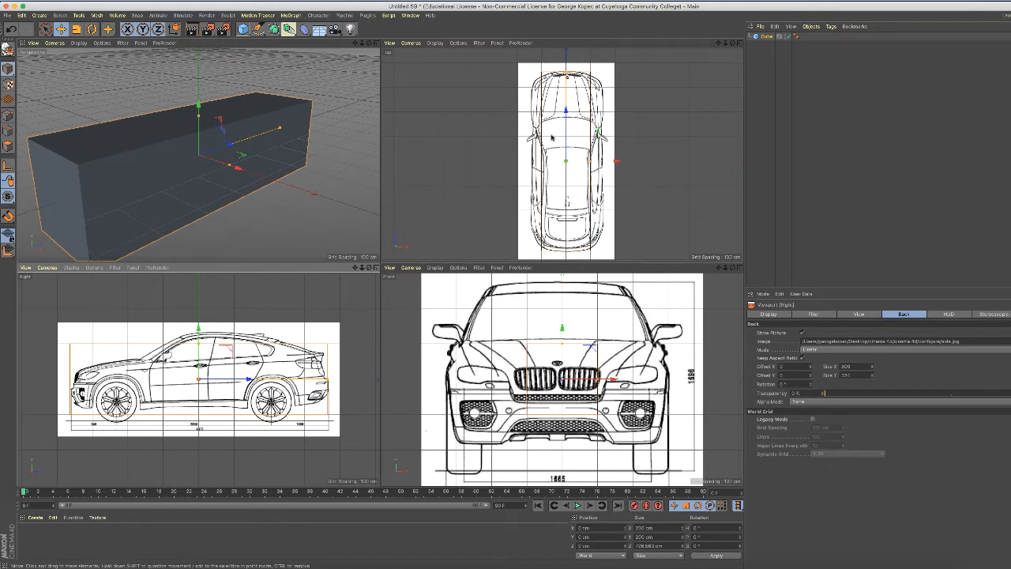
pyautogui.moveTo(467, 117)
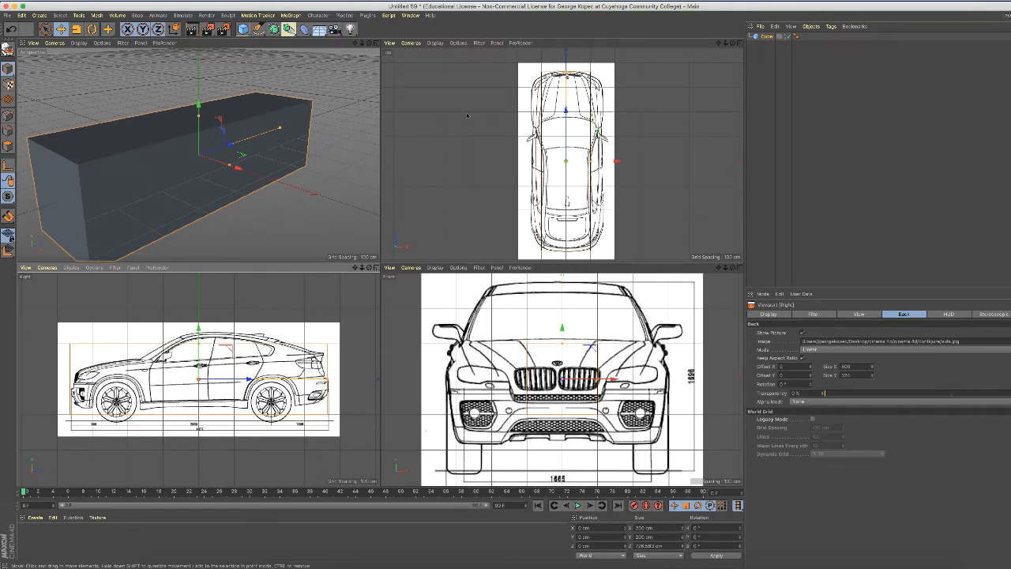
pyautogui.moveTo(568, 157)
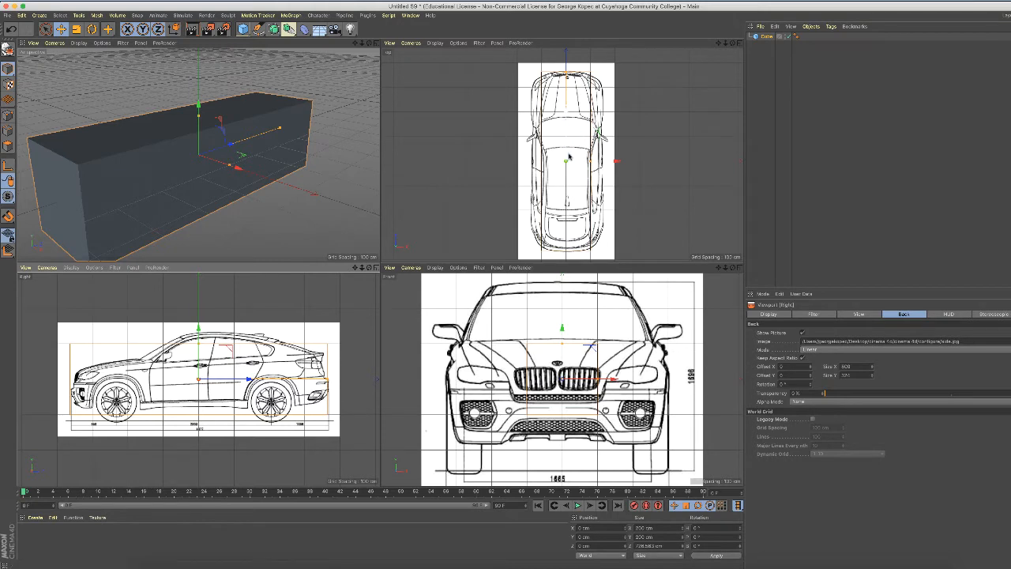
pyautogui.moveTo(581, 172)
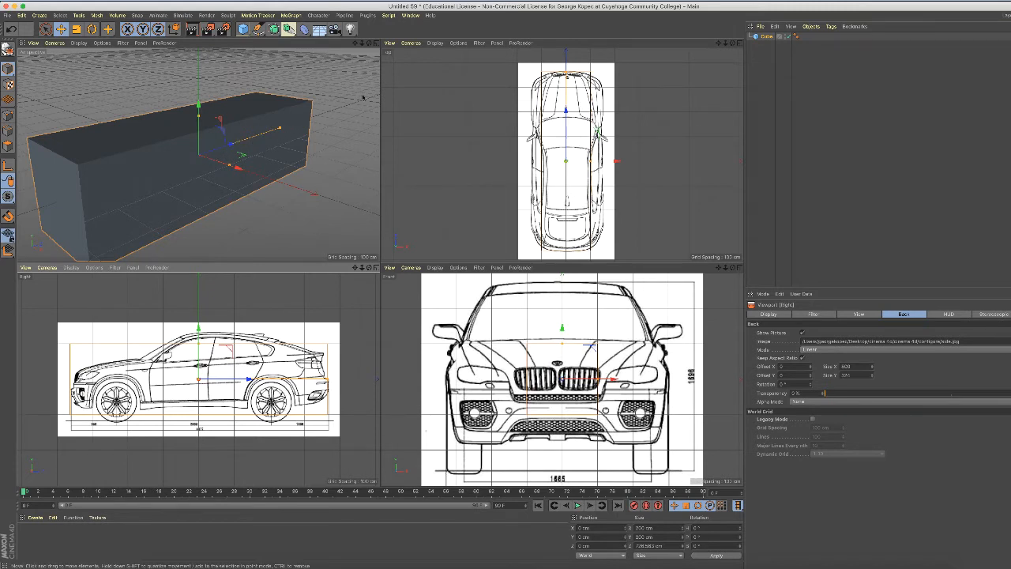
pyautogui.moveTo(339, 95)
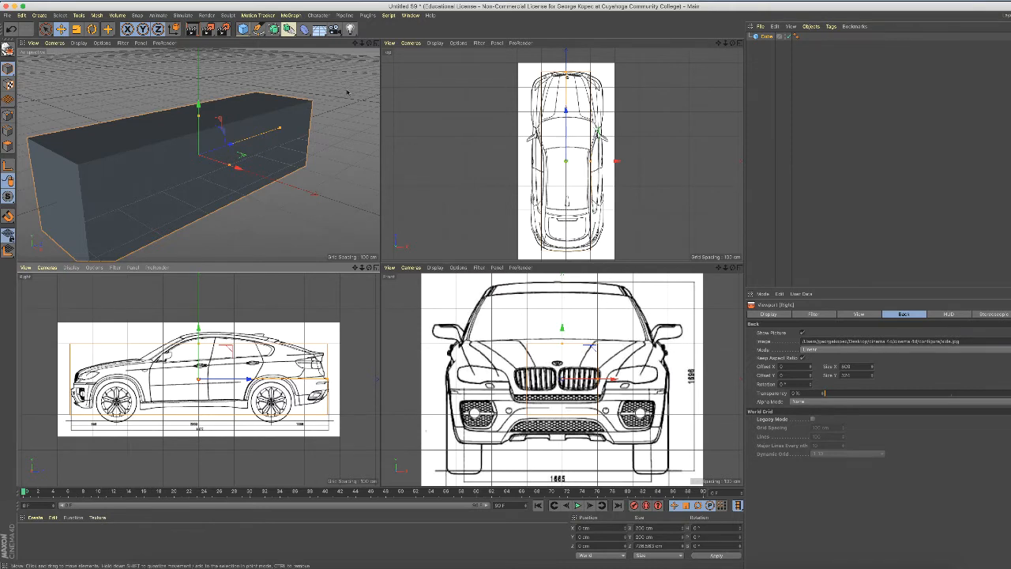
pyautogui.moveTo(310, 130)
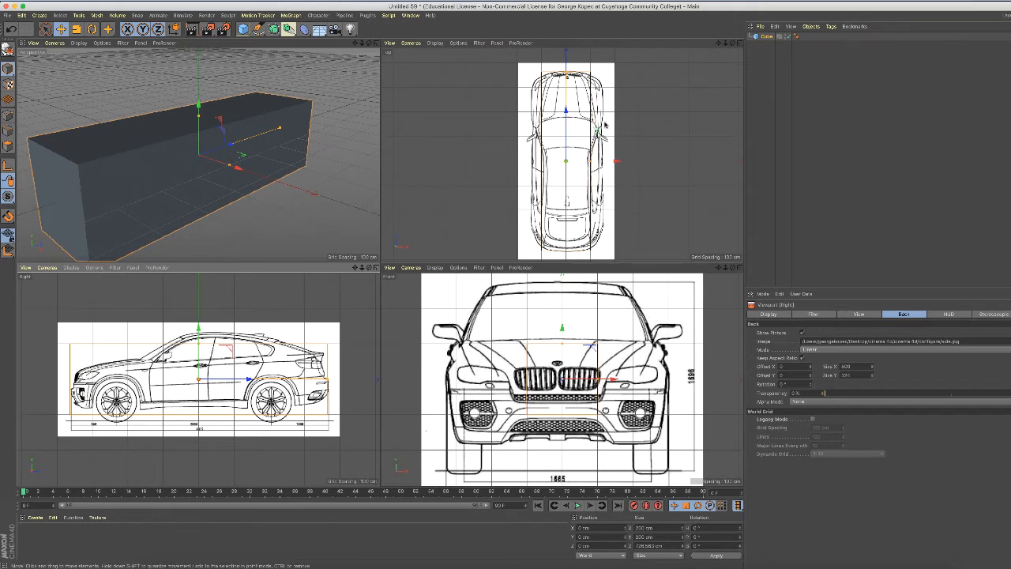
pyautogui.moveTo(495, 74)
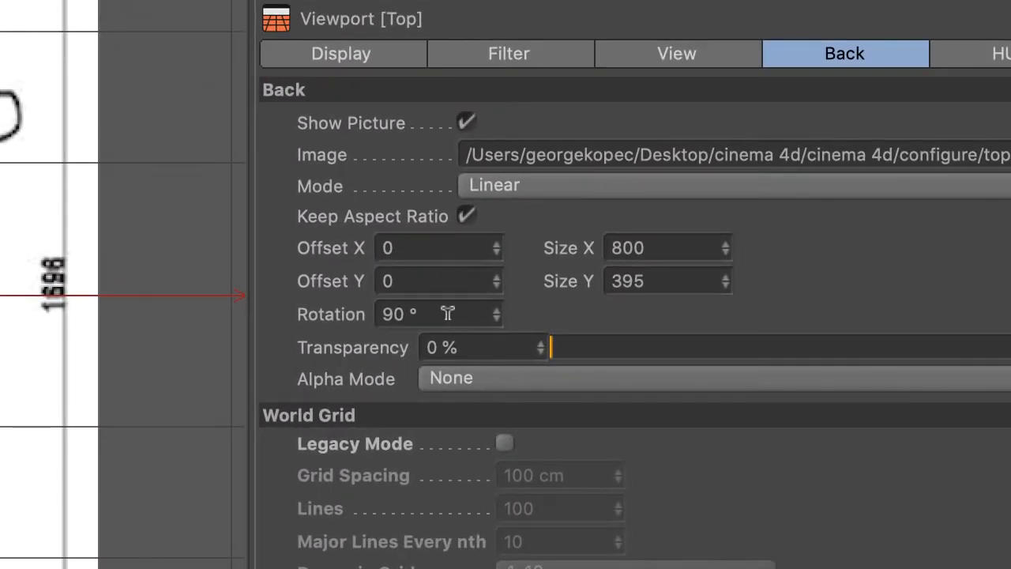
pyautogui.moveTo(445, 311)
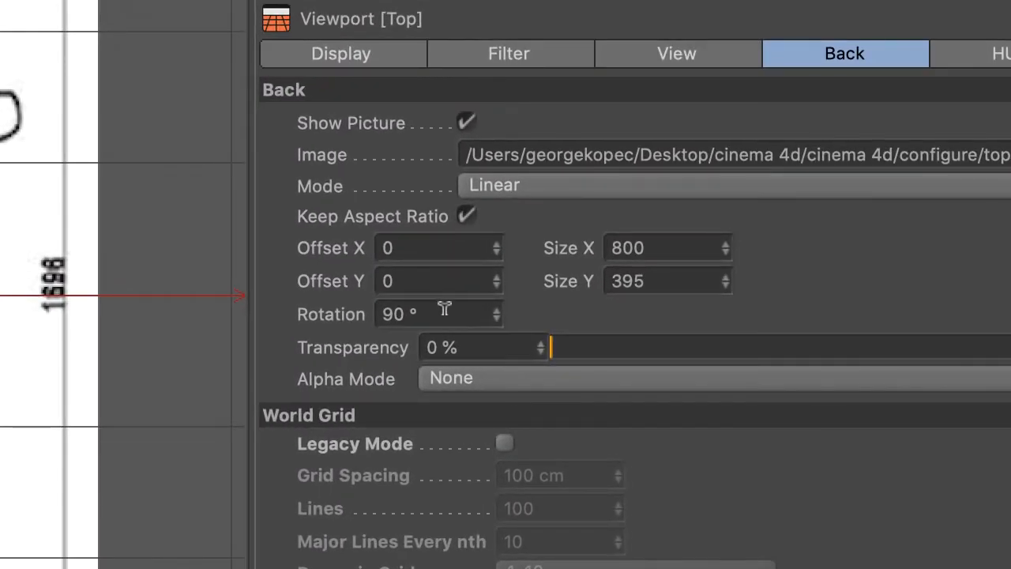
# Replace the top blueprint's rotation value so the car lies crosswise again
pyautogui.tripleClick(439, 314)
pyautogui.write('180')
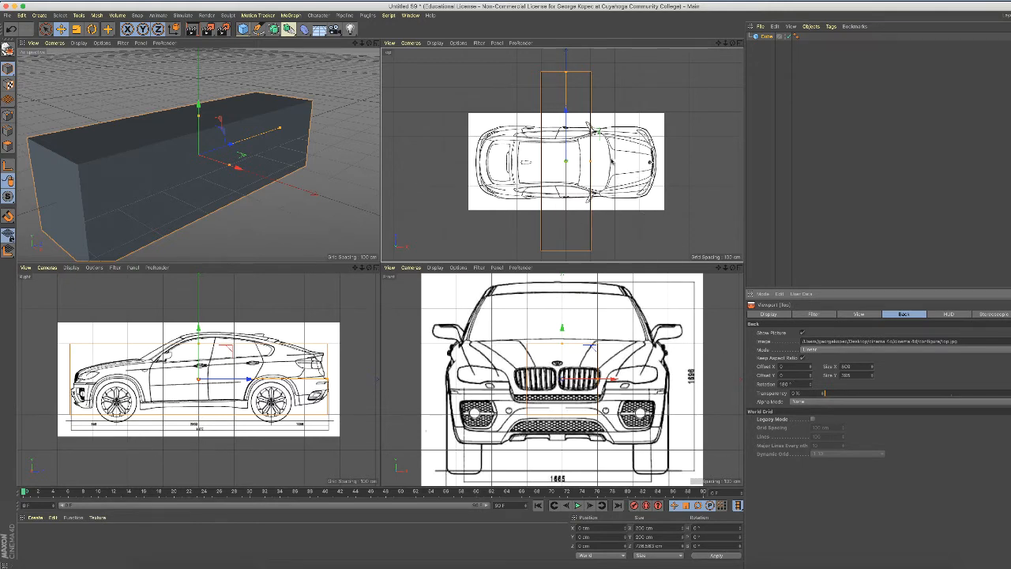
pyautogui.moveTo(453, 154)
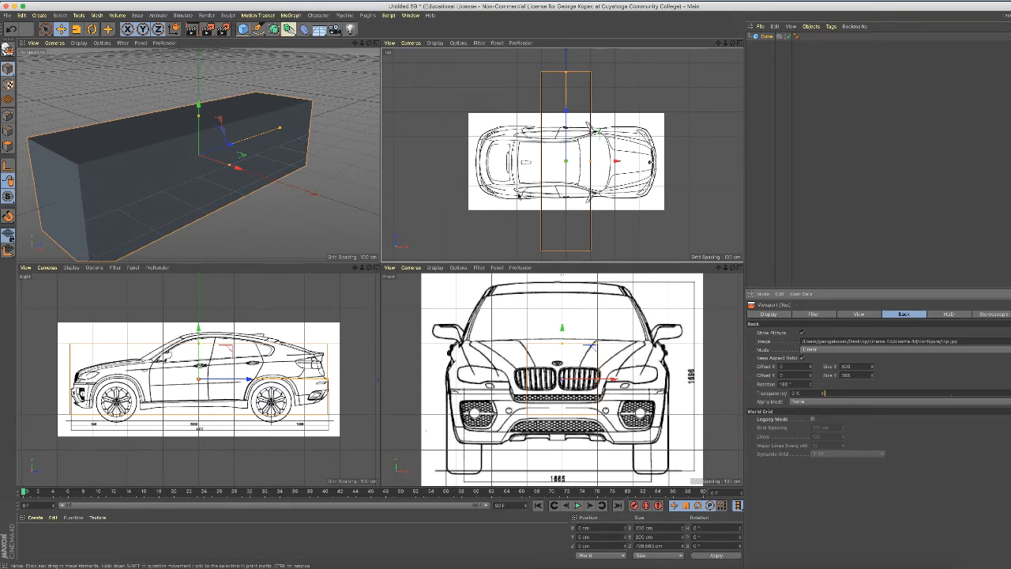
pyautogui.moveTo(664, 172)
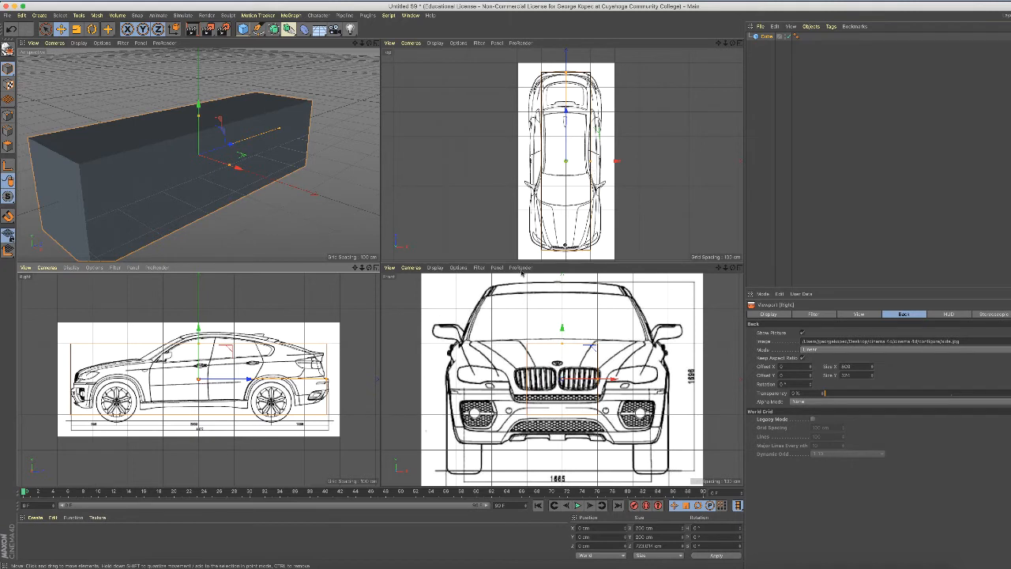
pyautogui.moveTo(559, 230)
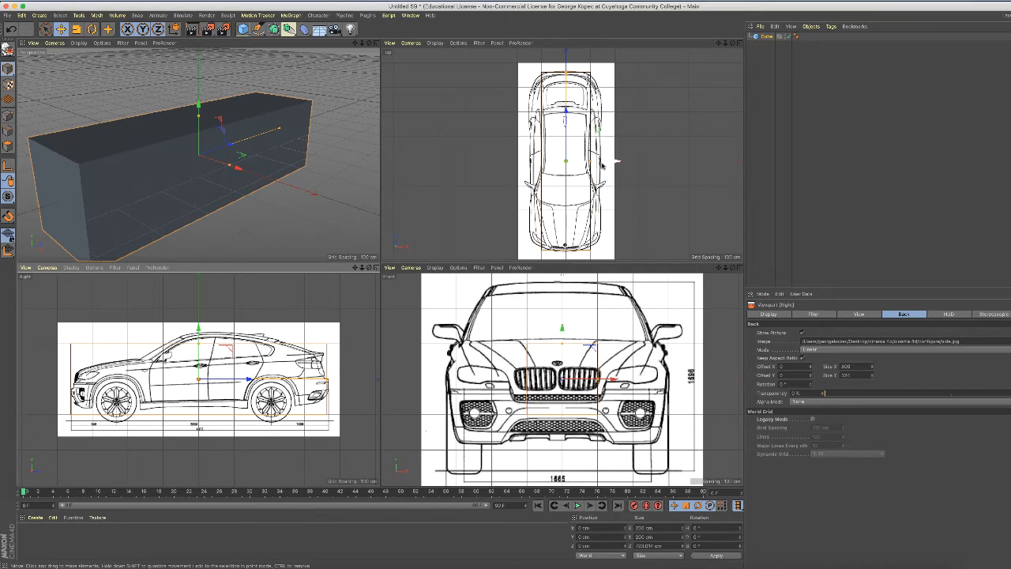
pyautogui.moveTo(565, 255)
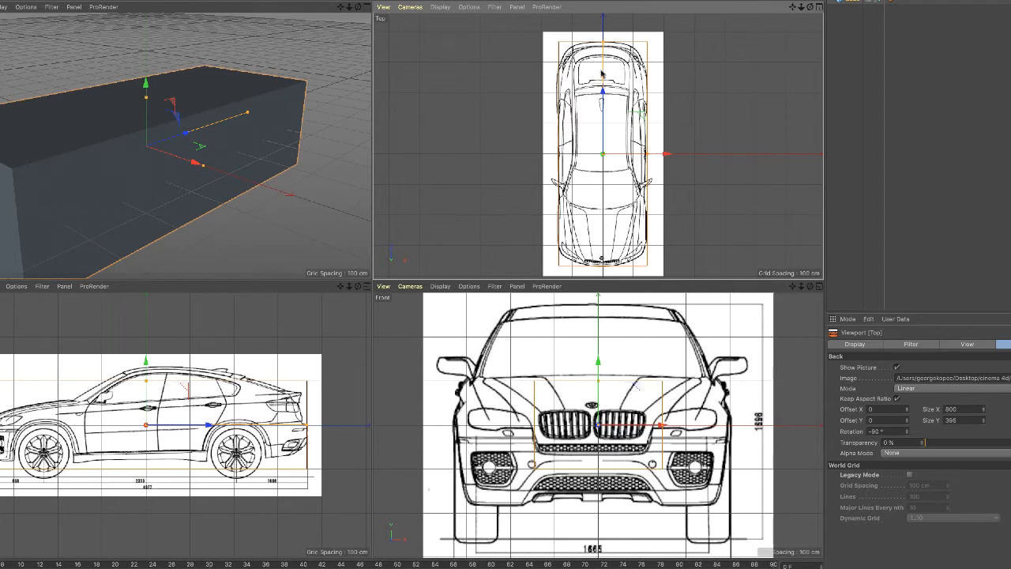
pyautogui.moveTo(616, 138)
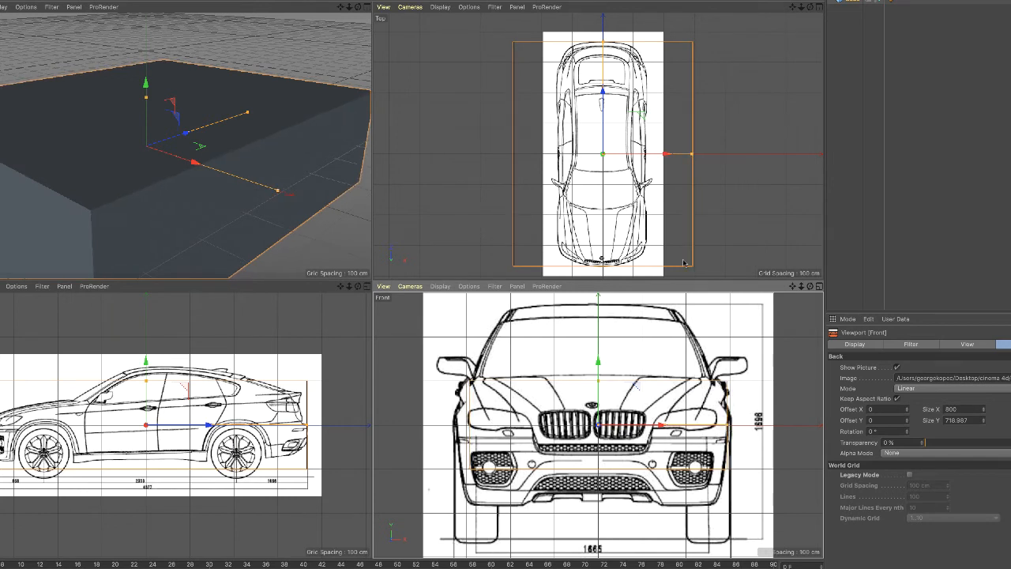
pyautogui.moveTo(646, 321)
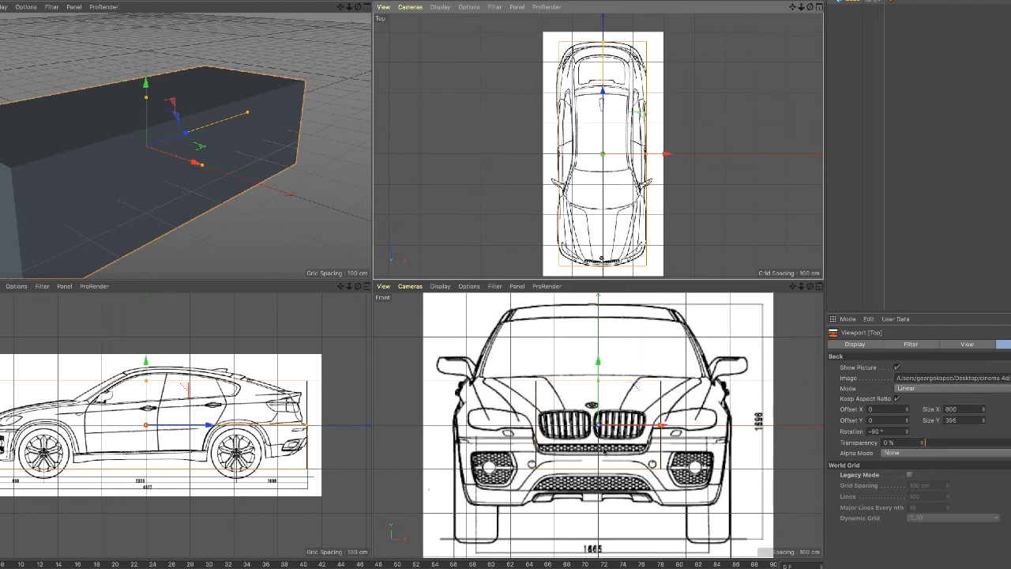
# Open the Front viewport's display options menu
pyautogui.click(468, 286)
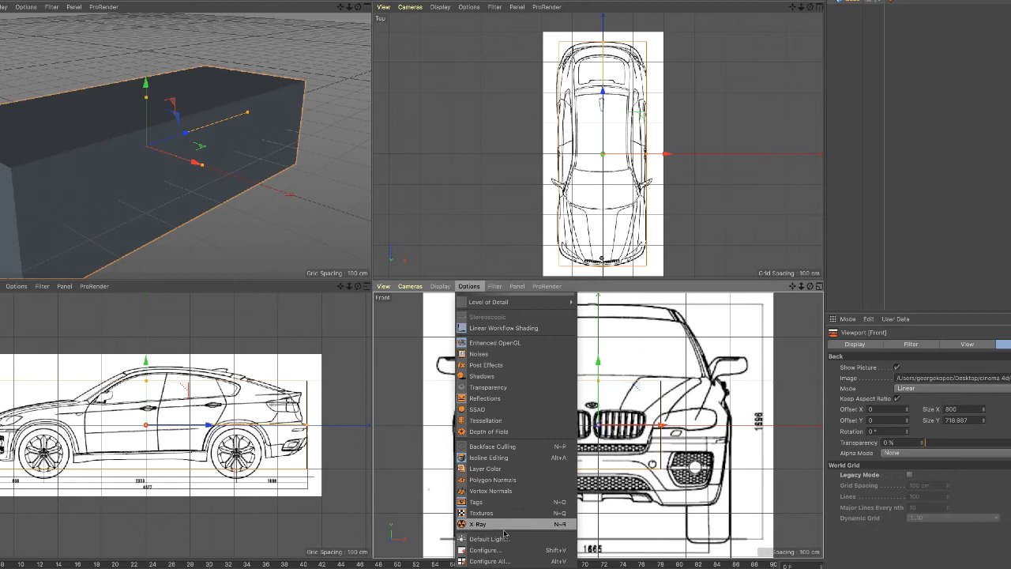
# Turn on X-Ray so the reference box becomes see-through
pyautogui.click(477, 524)
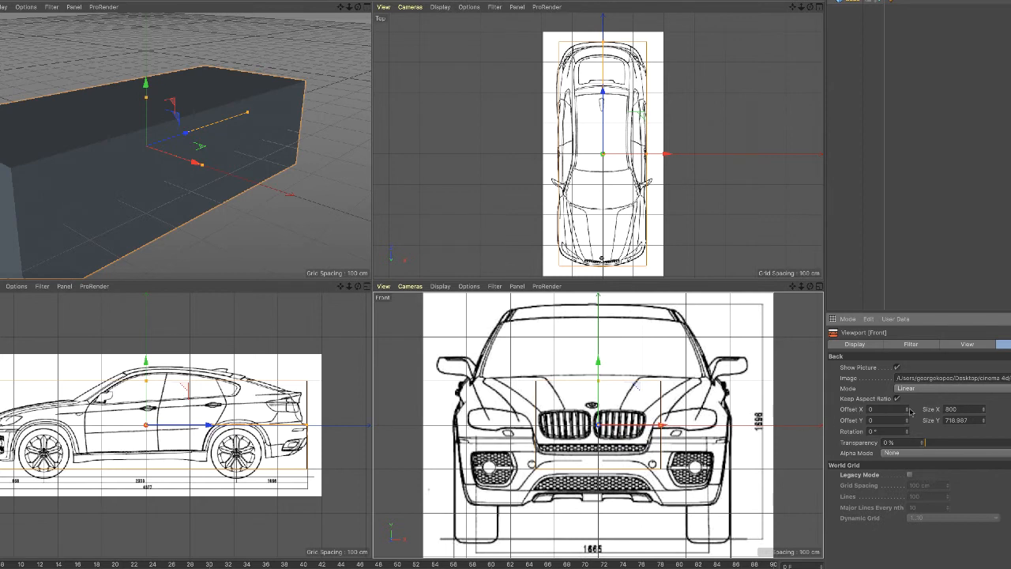
pyautogui.moveTo(909, 411)
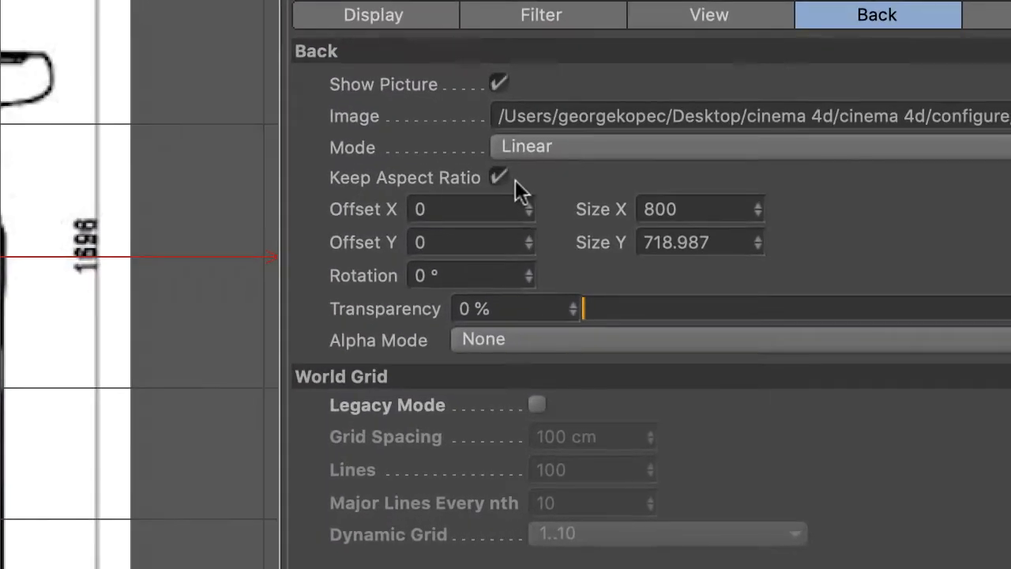
pyautogui.moveTo(640, 189)
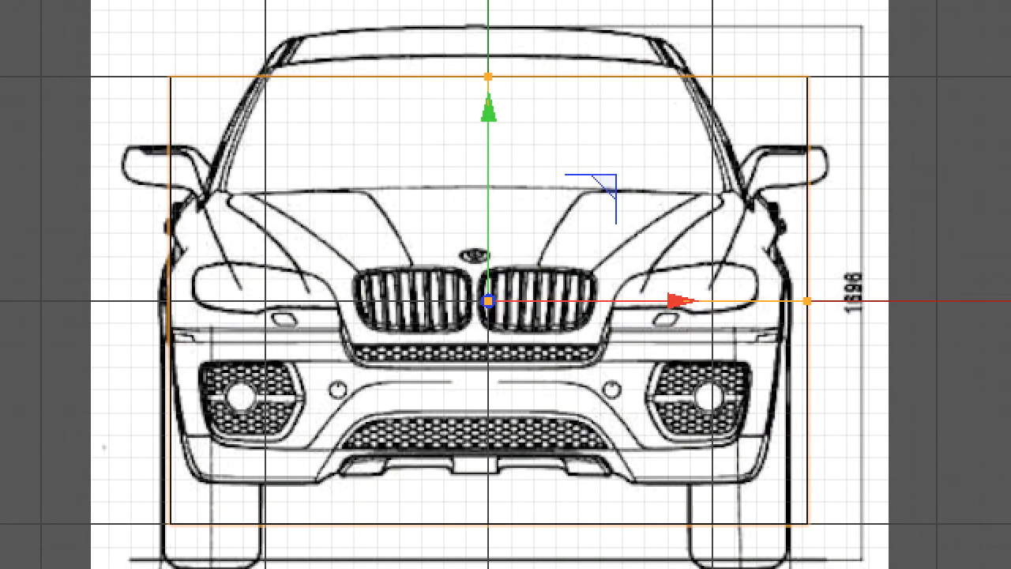
pyautogui.moveTo(700, 324)
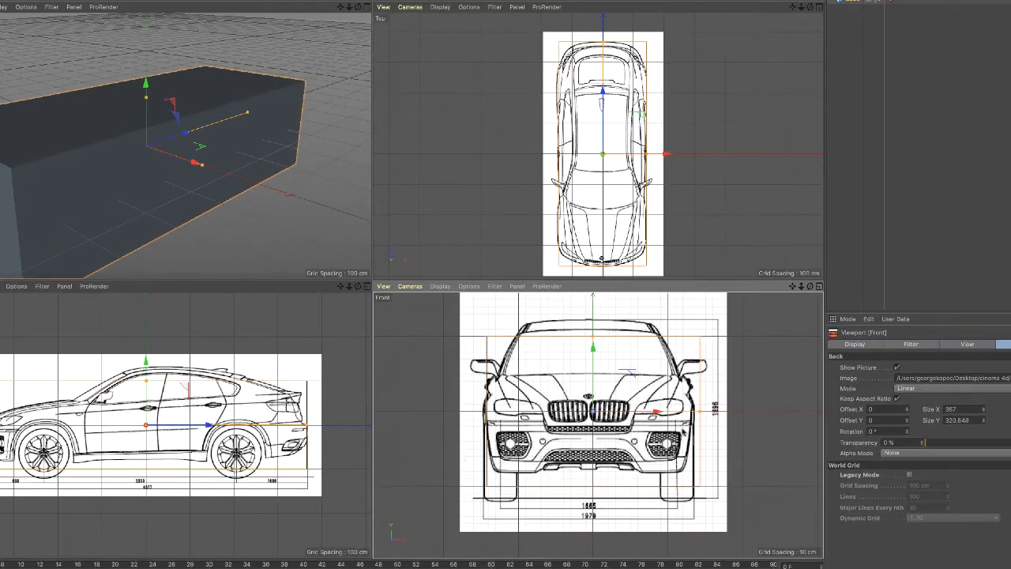
pyautogui.moveTo(699, 445)
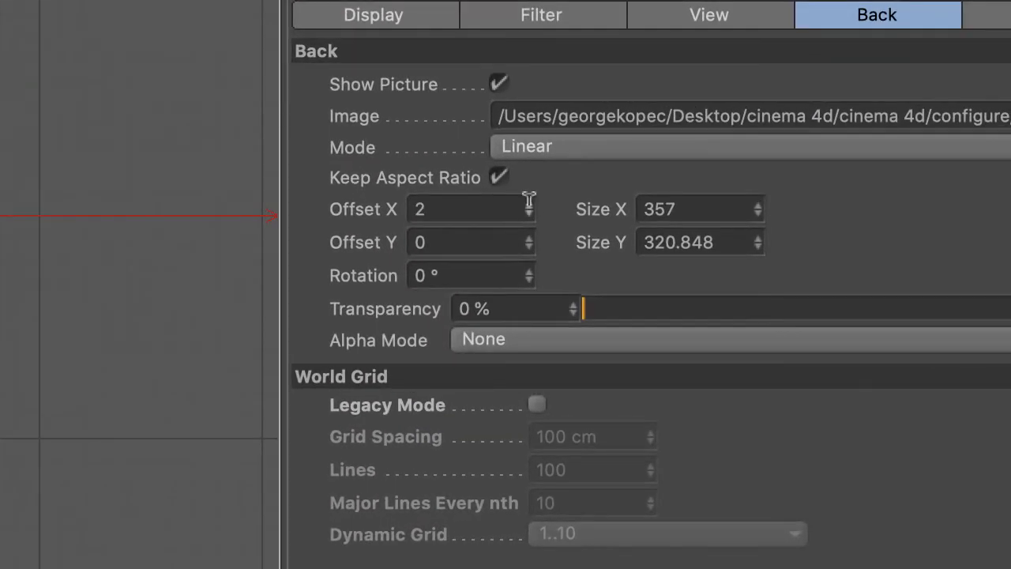
pyautogui.moveTo(533, 216)
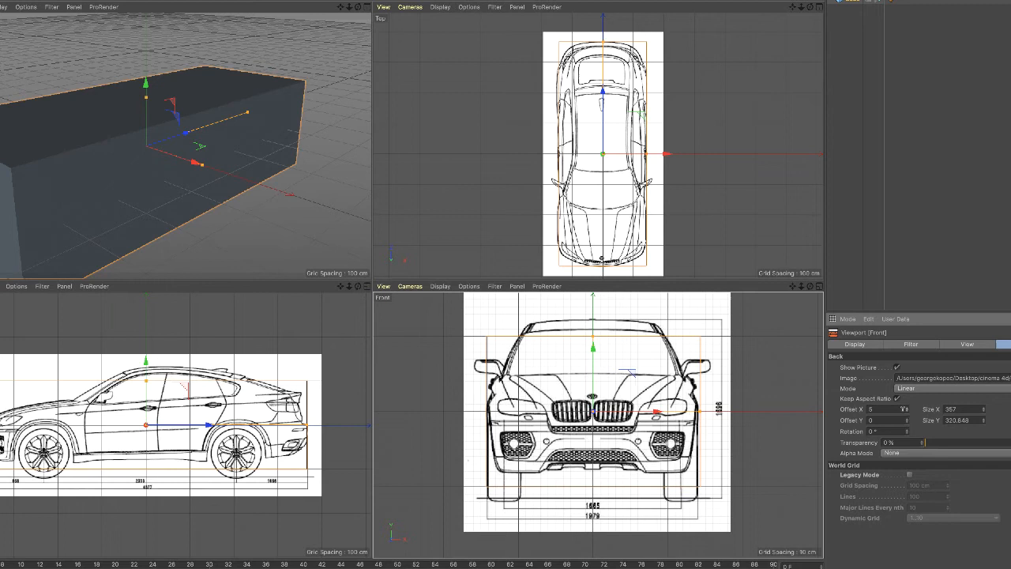
# Raise the front blueprint's Offset X to 6 to centre the car in the box
pyautogui.click(905, 409)
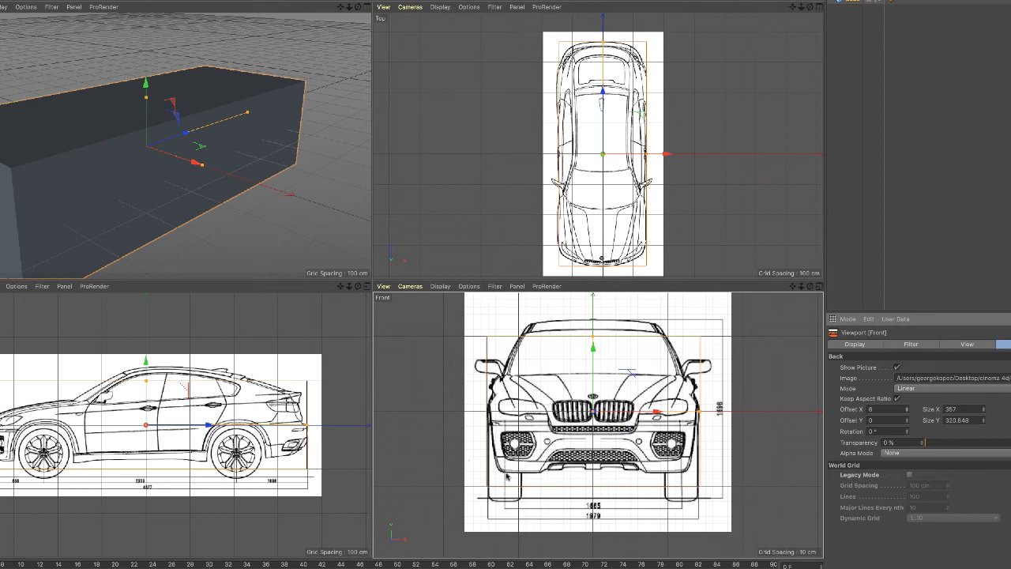
pyautogui.moveTo(642, 369)
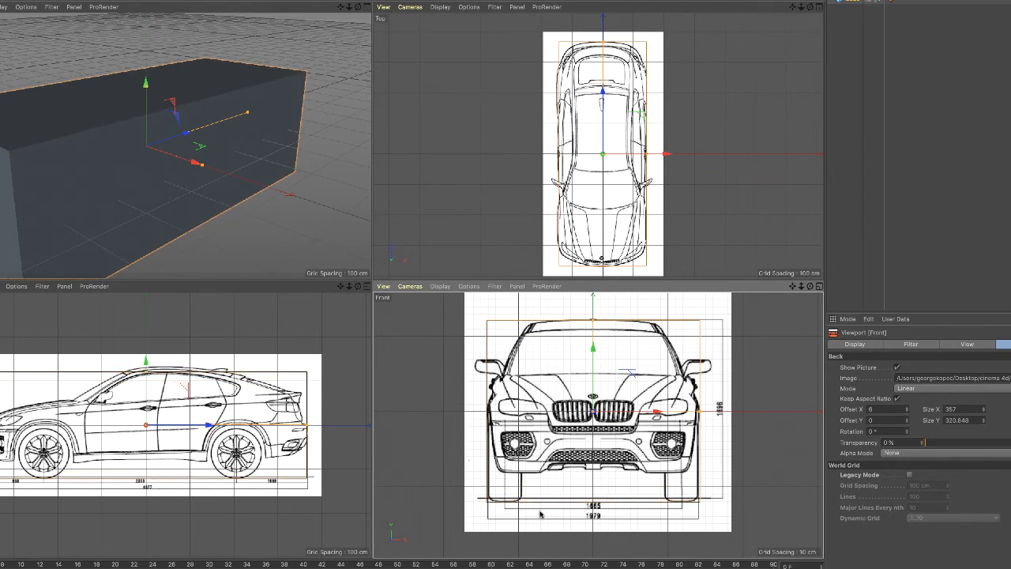
pyautogui.moveTo(709, 442)
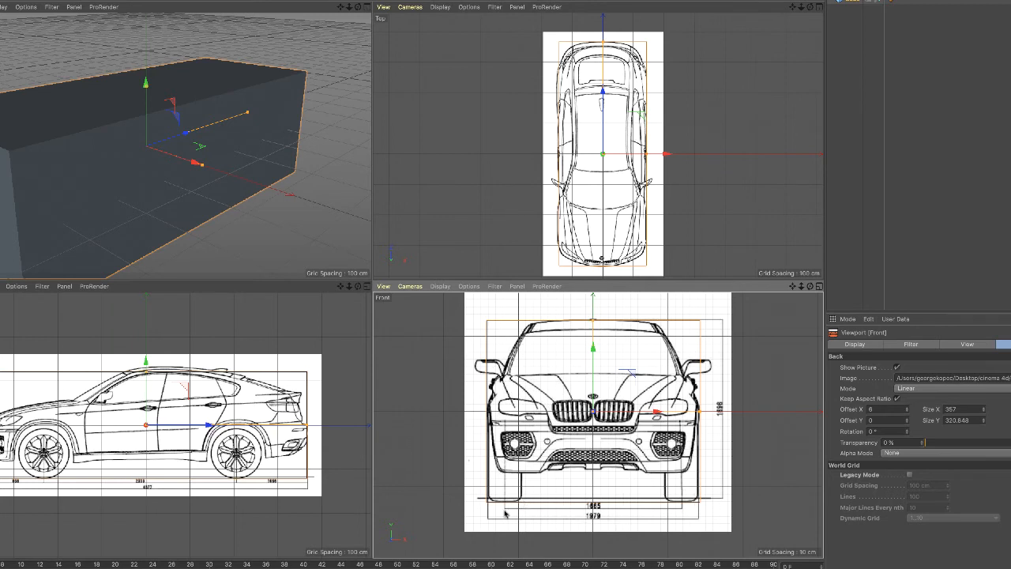
pyautogui.moveTo(267, 471)
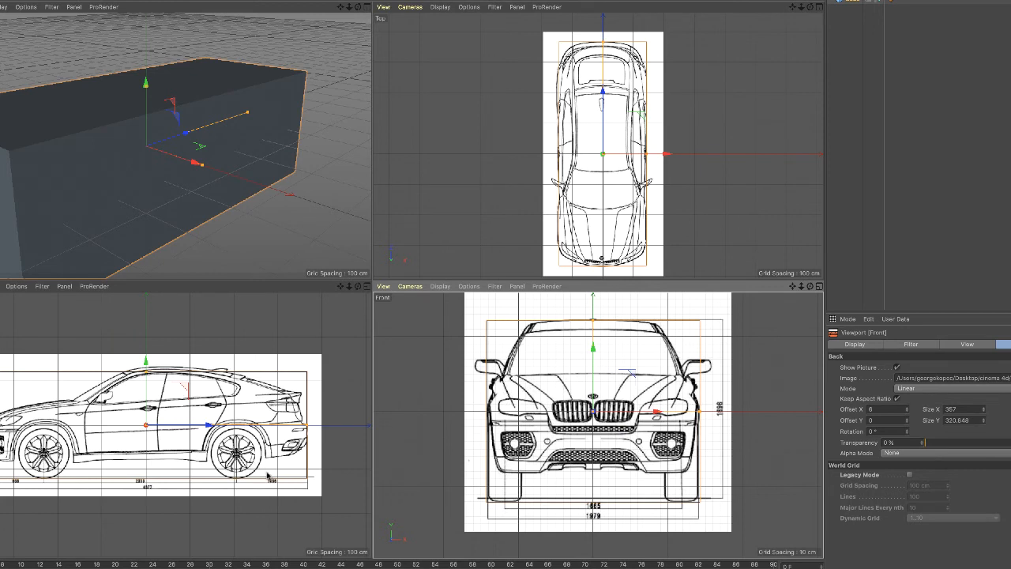
pyautogui.moveTo(194, 479)
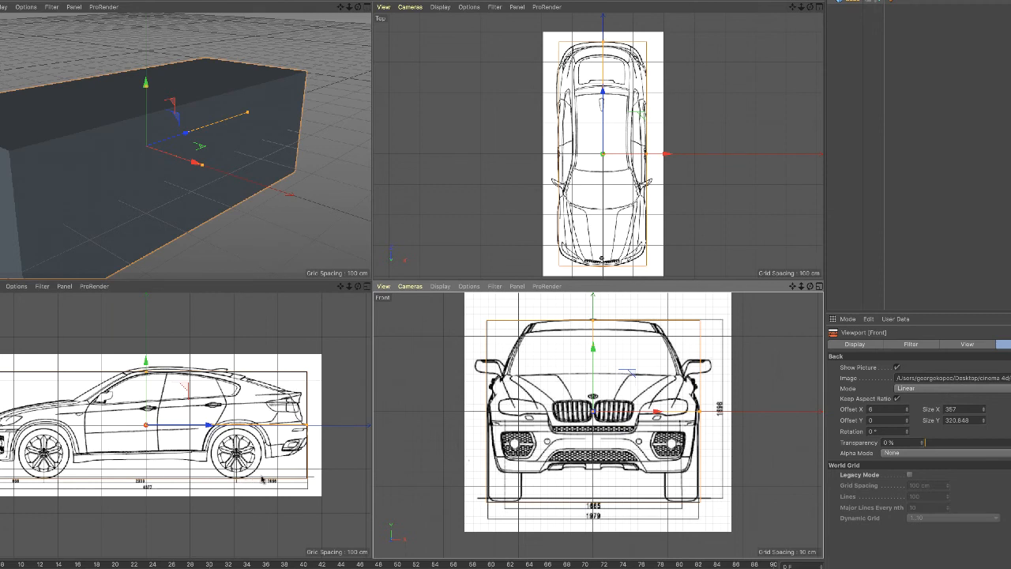
pyautogui.moveTo(169, 379)
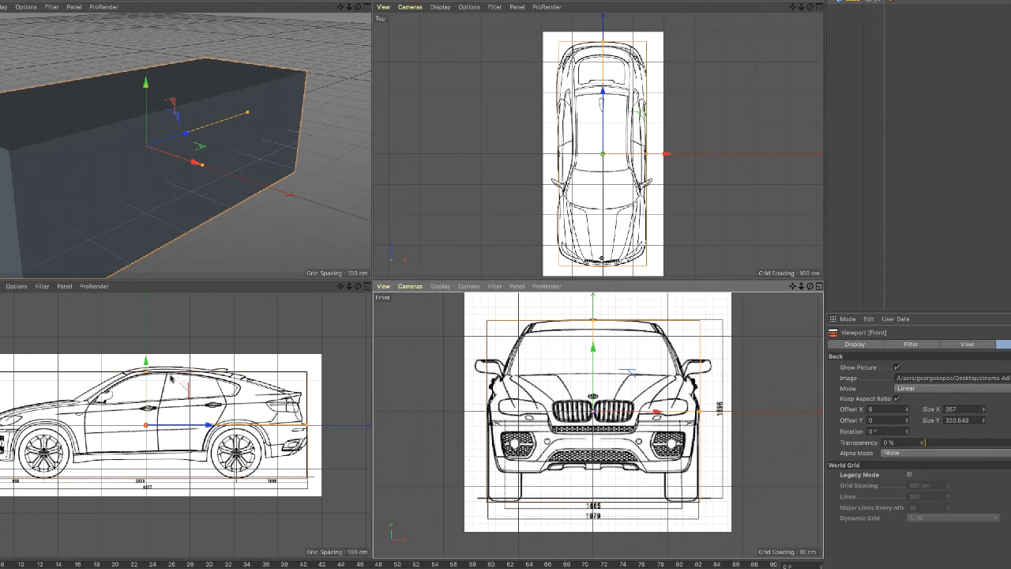
pyautogui.moveTo(172, 388)
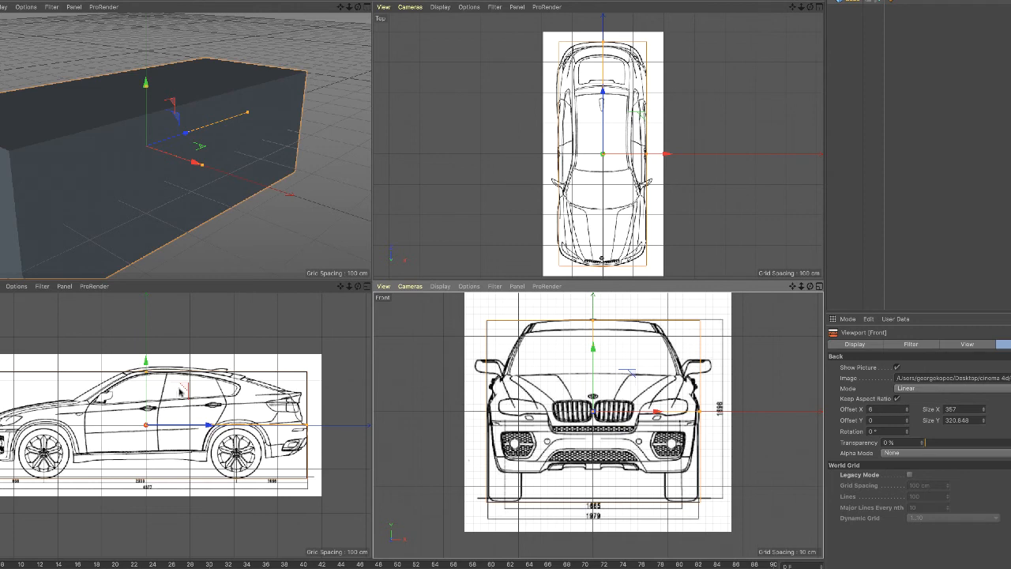
pyautogui.moveTo(173, 379)
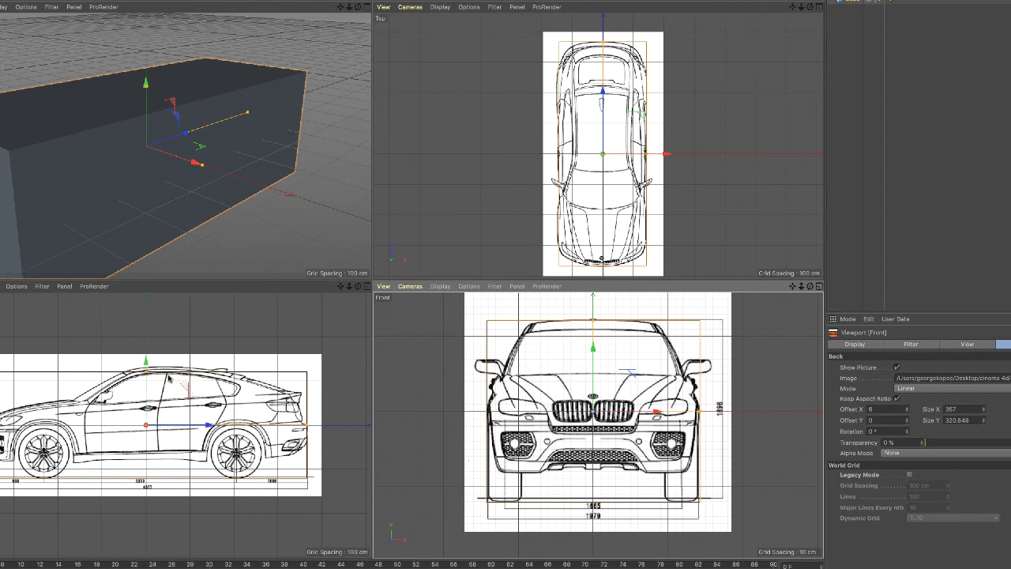
pyautogui.moveTo(146, 377)
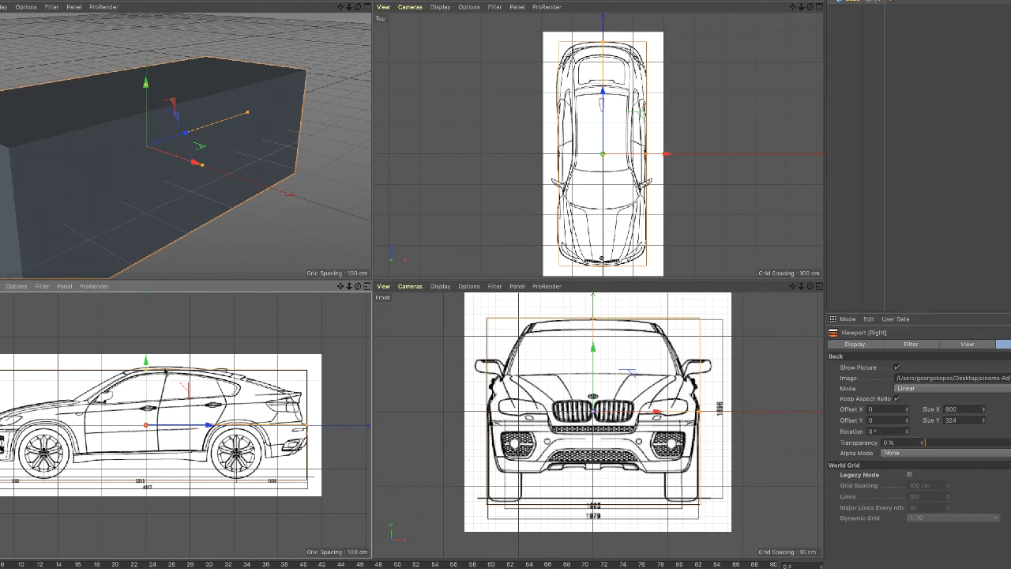
pyautogui.moveTo(128, 375)
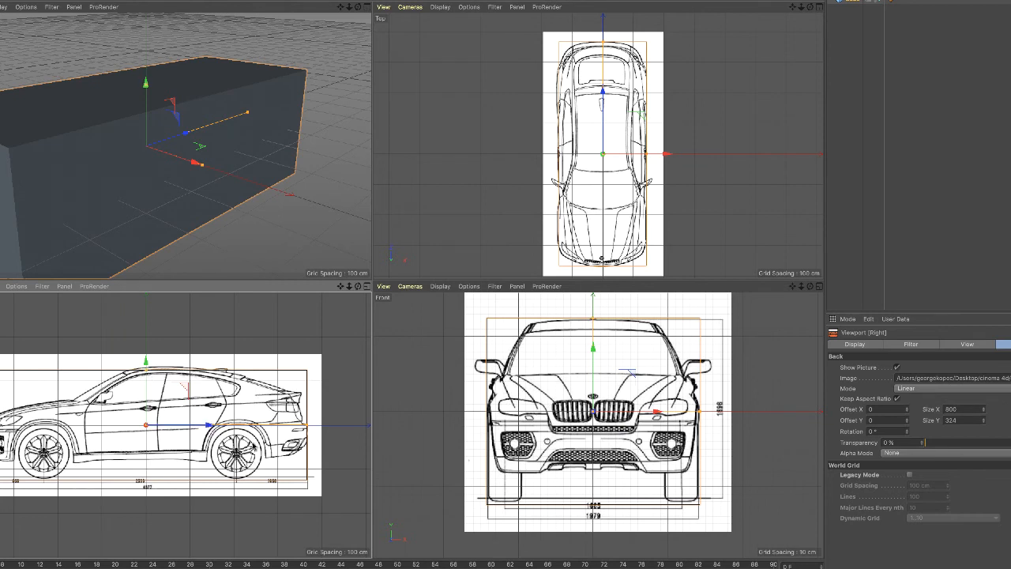
pyautogui.moveTo(306, 299)
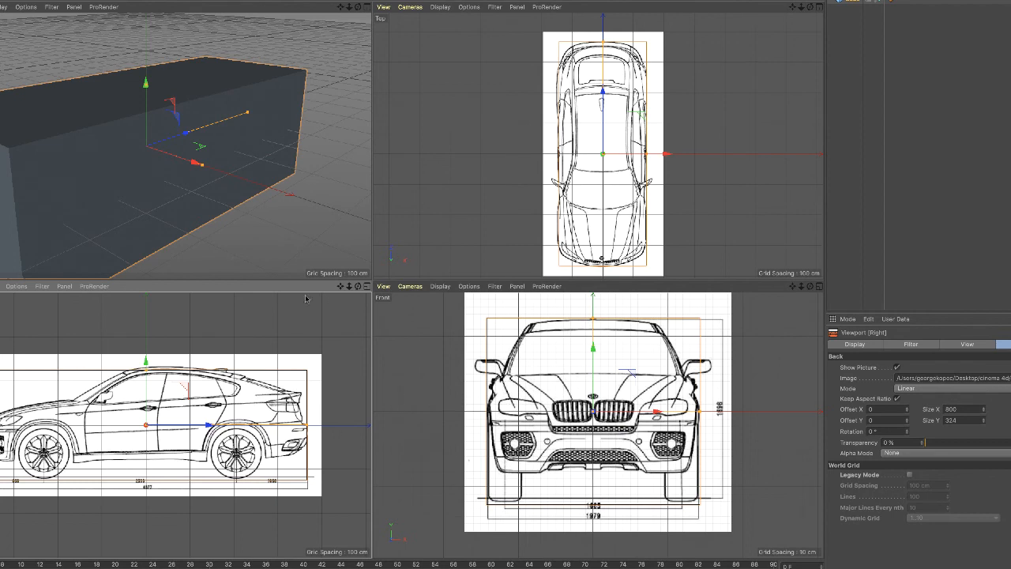
# Lower the side blueprint's Offset Y to -6 so the car sits inside the box
pyautogui.click(16, 286)
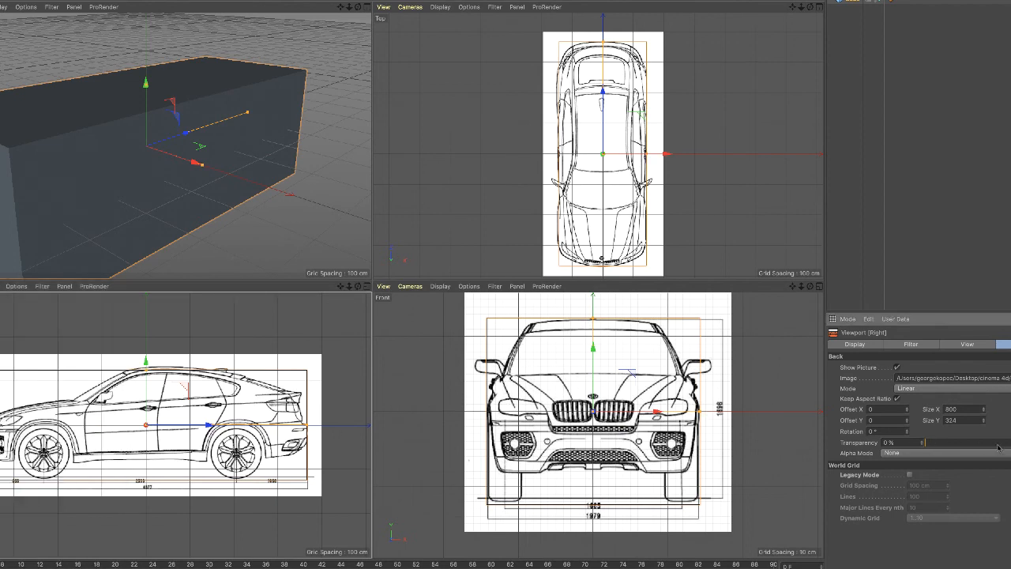
pyautogui.moveTo(909, 426)
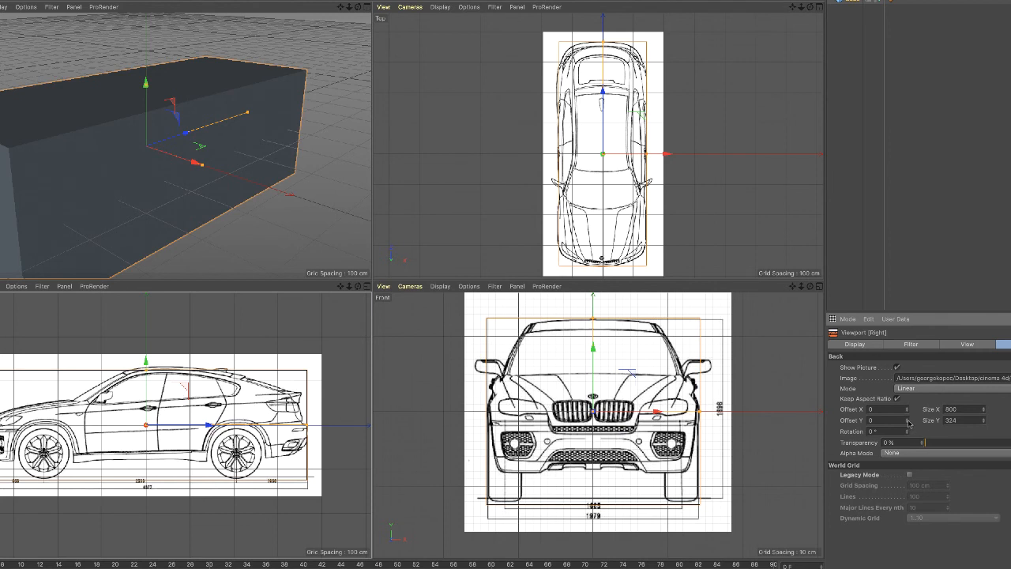
pyautogui.click(909, 420)
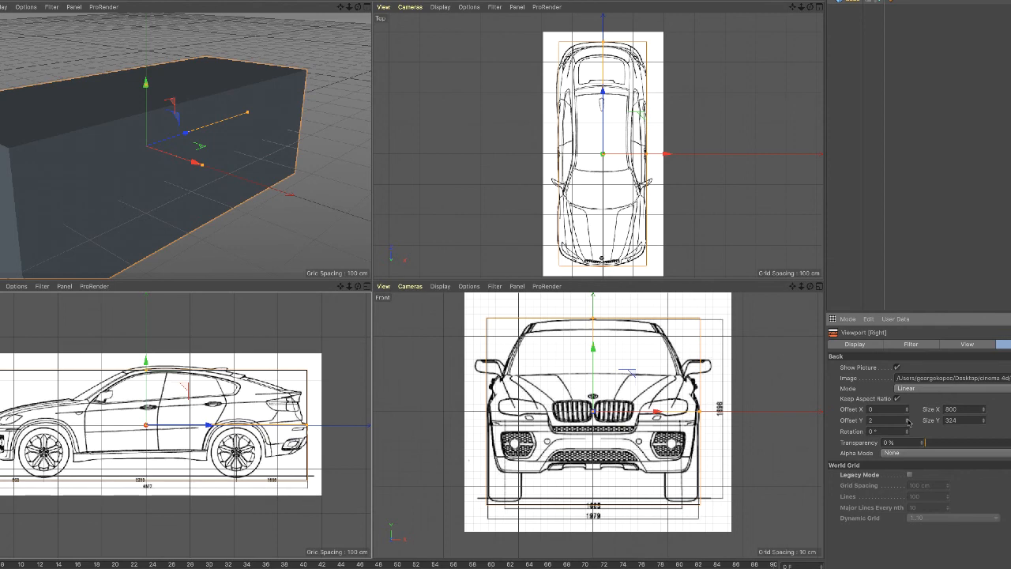
pyautogui.click(907, 422)
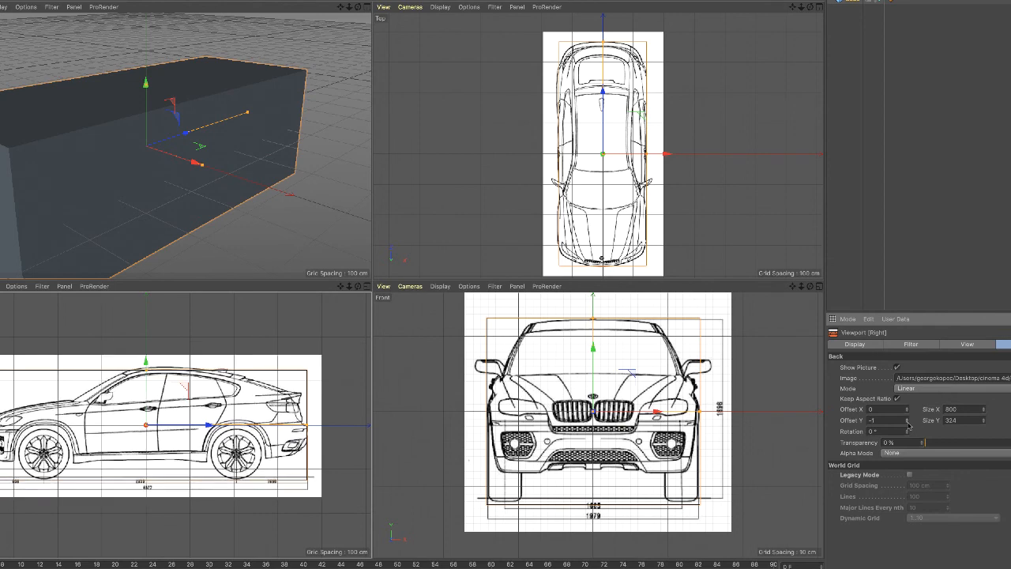
pyautogui.click(908, 419)
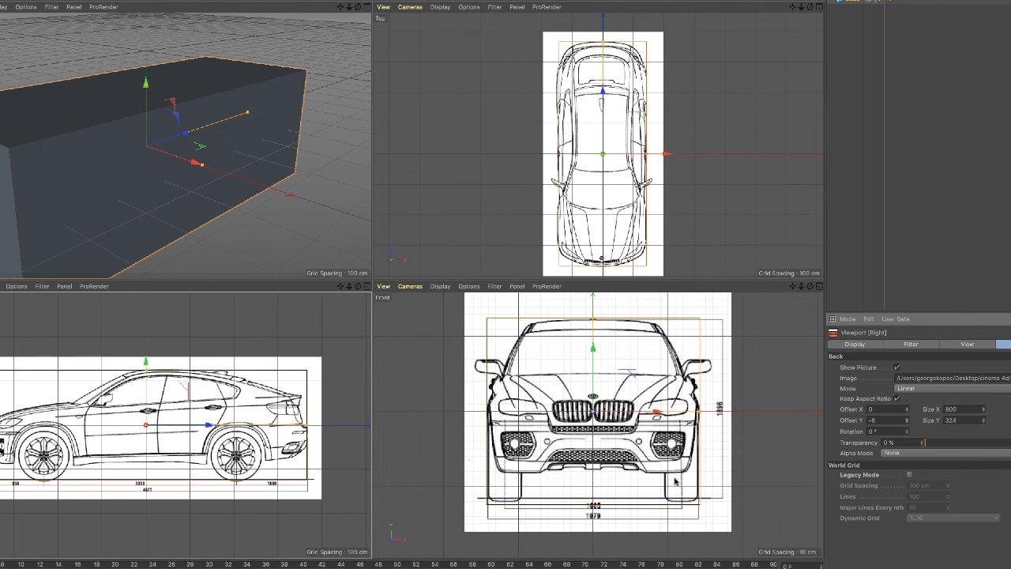
pyautogui.moveTo(643, 475)
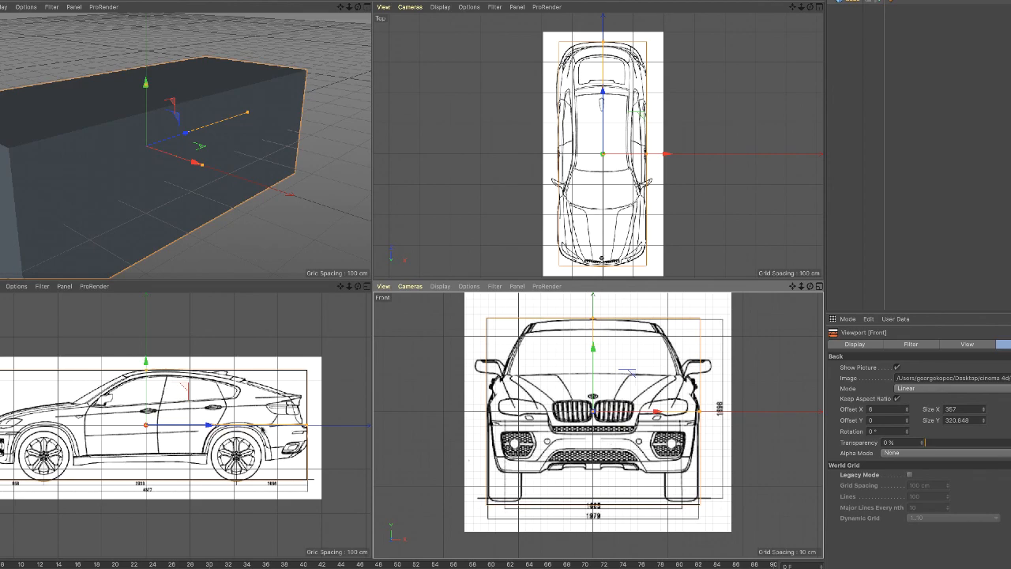
pyautogui.moveTo(183, 110)
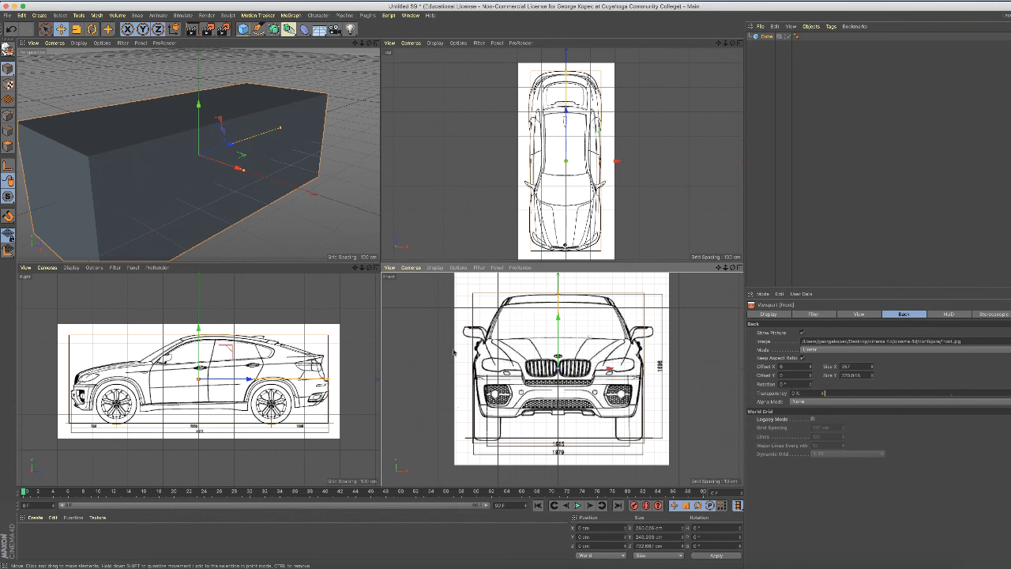
pyautogui.moveTo(391, 385)
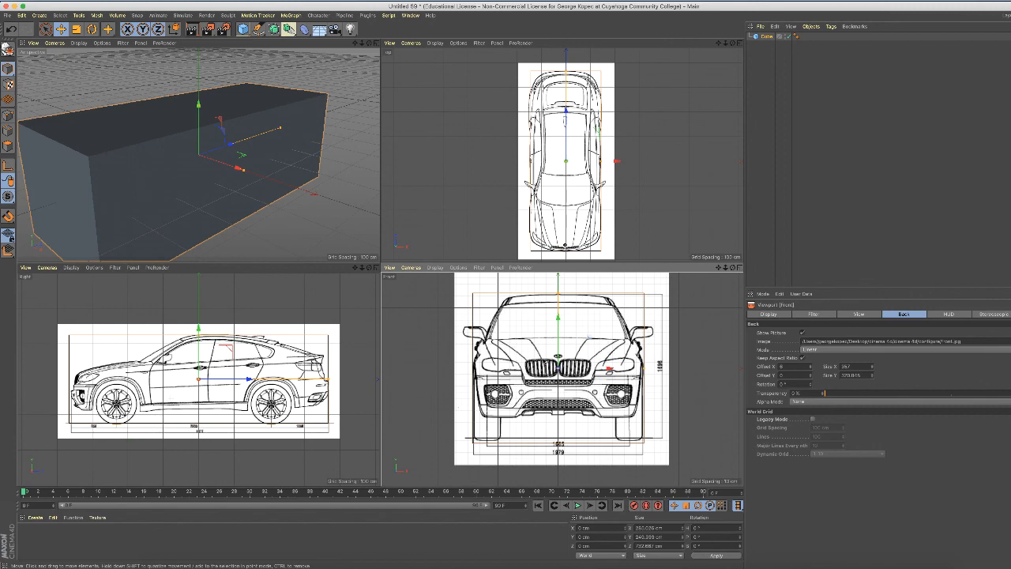
pyautogui.moveTo(433, 363)
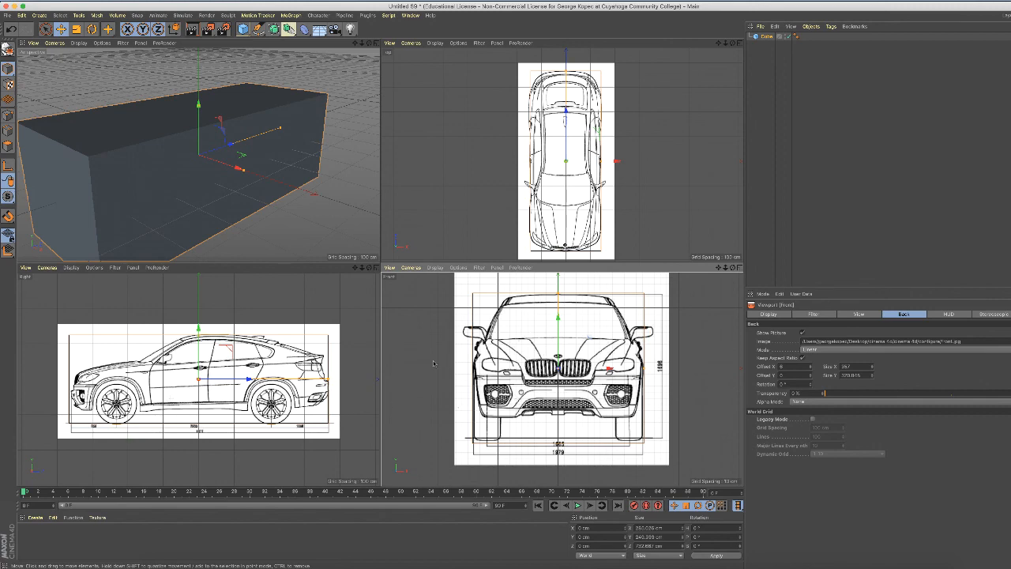